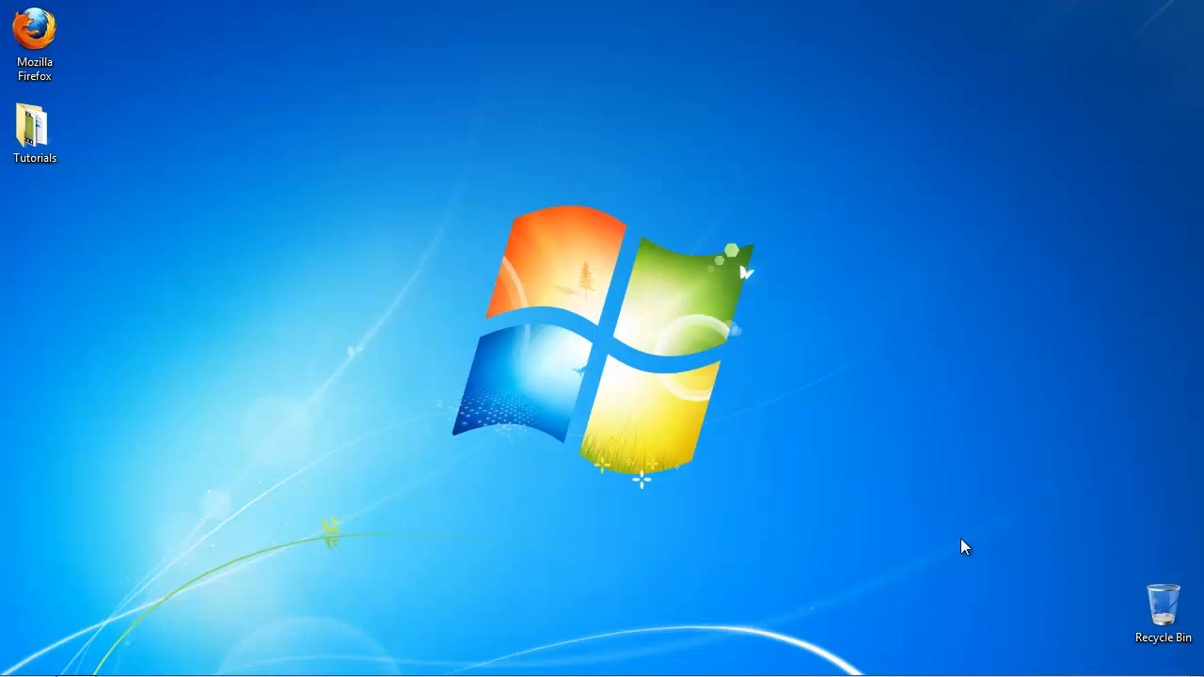
{"action": "mouse_move", "coordinate": [220, 614]}
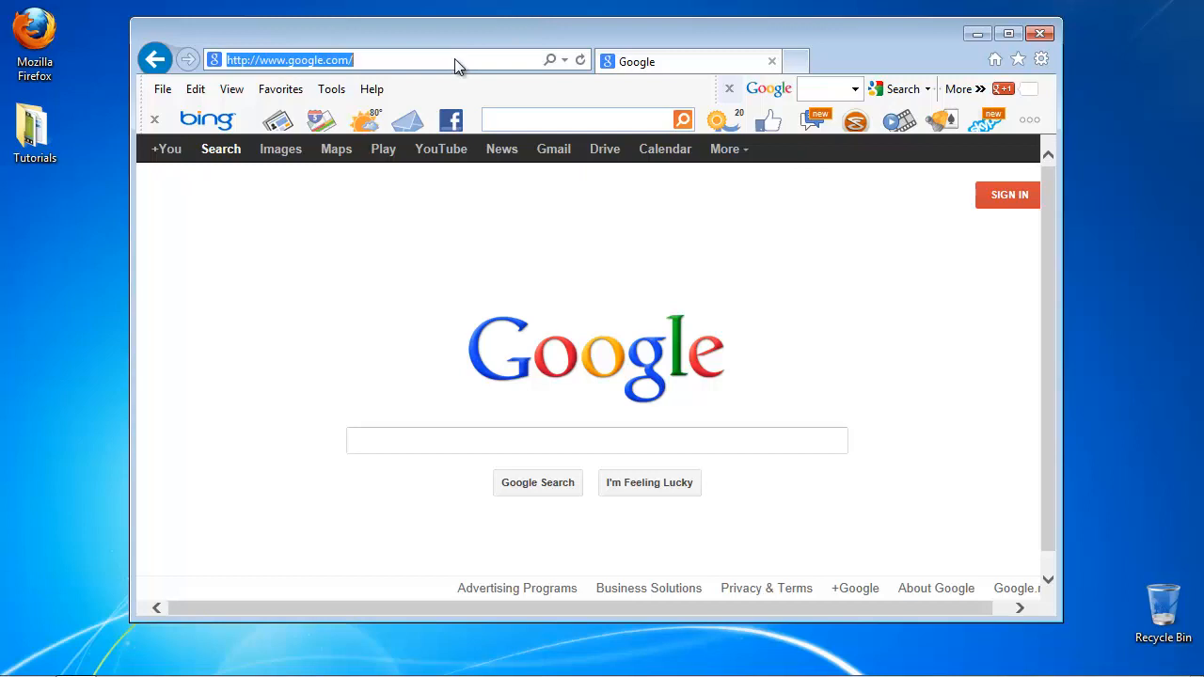
{"action": "type", "text": "www.homestyler"}
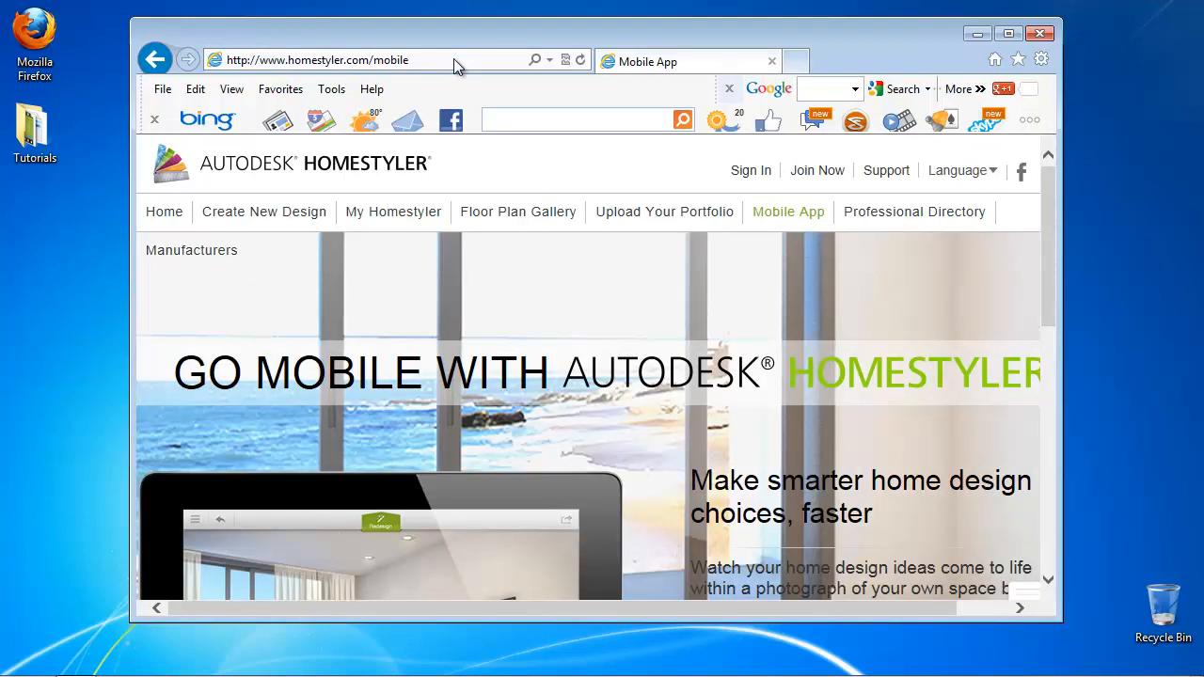
{"action": "mouse_move", "coordinate": [806, 179]}
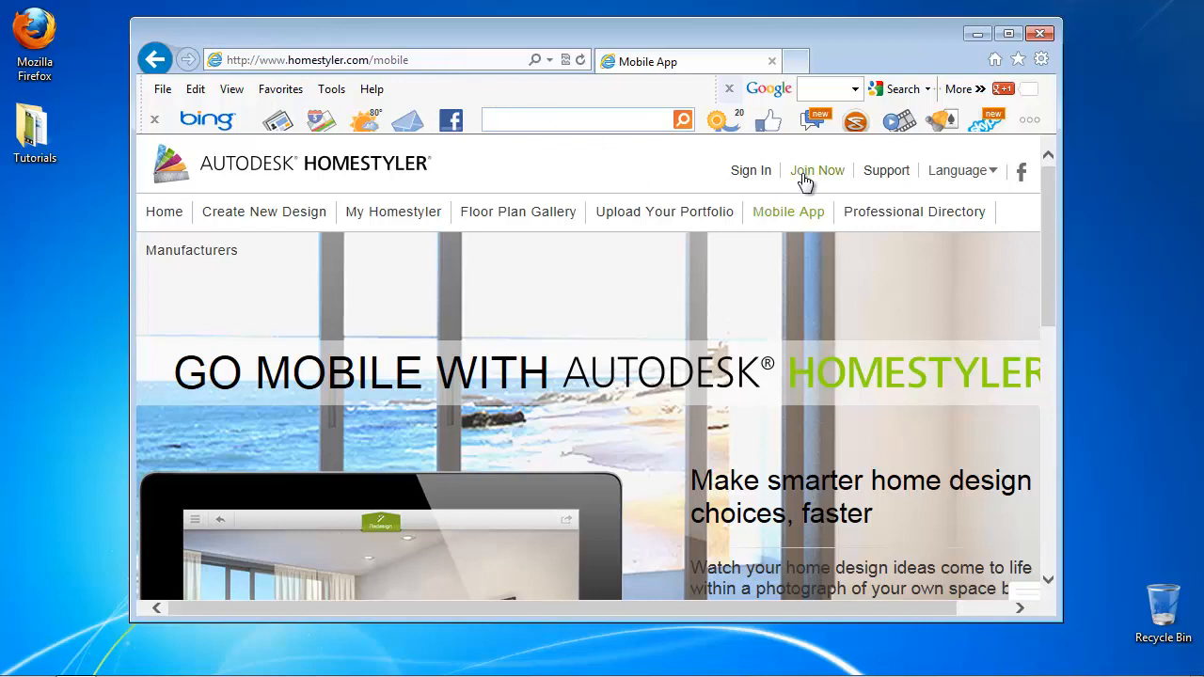
- Complete the Join Now sign-up form with a screen name, submit it, and close the confirmation
{"action": "left_click", "coordinate": [818, 171]}
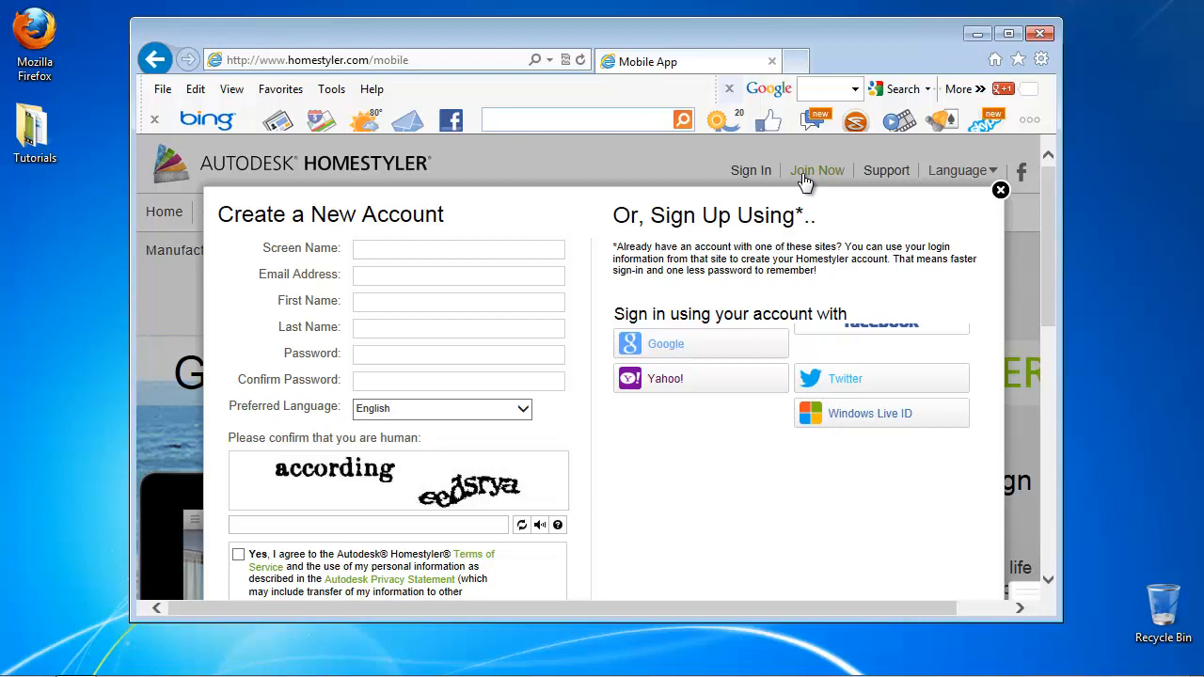
{"action": "left_click", "coordinate": [458, 247]}
{"action": "type", "text": "Howtech Technologies"}
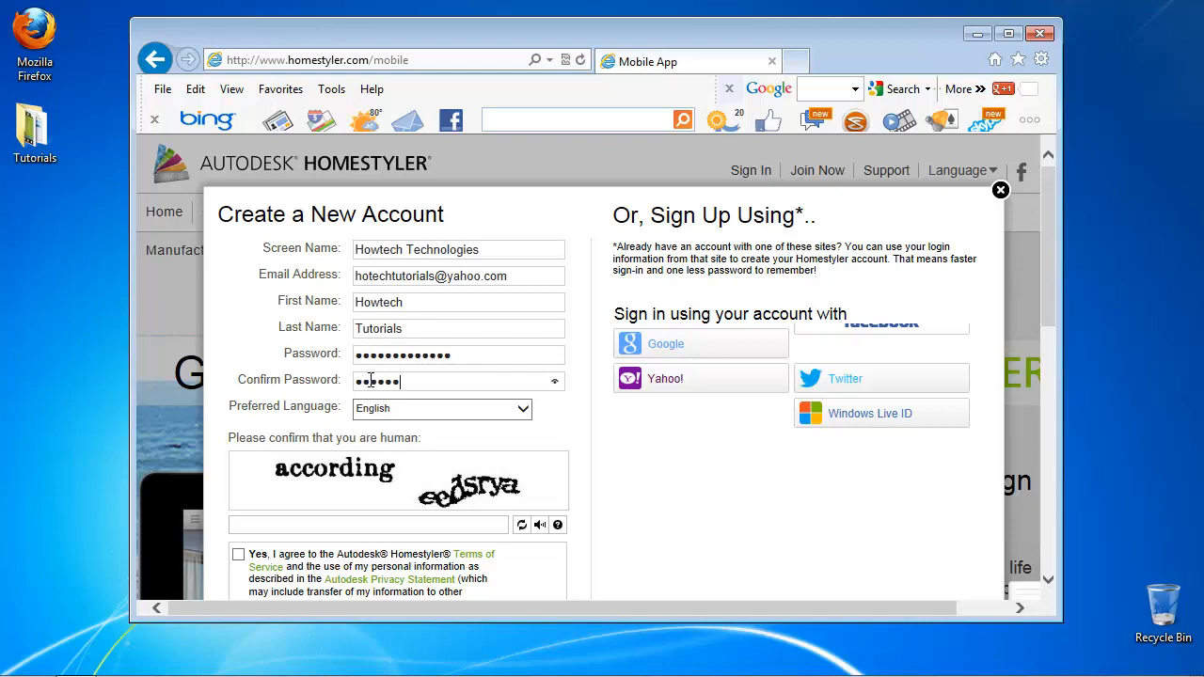
{"action": "scroll", "scroll_direction": "down", "scroll_amount": 3}
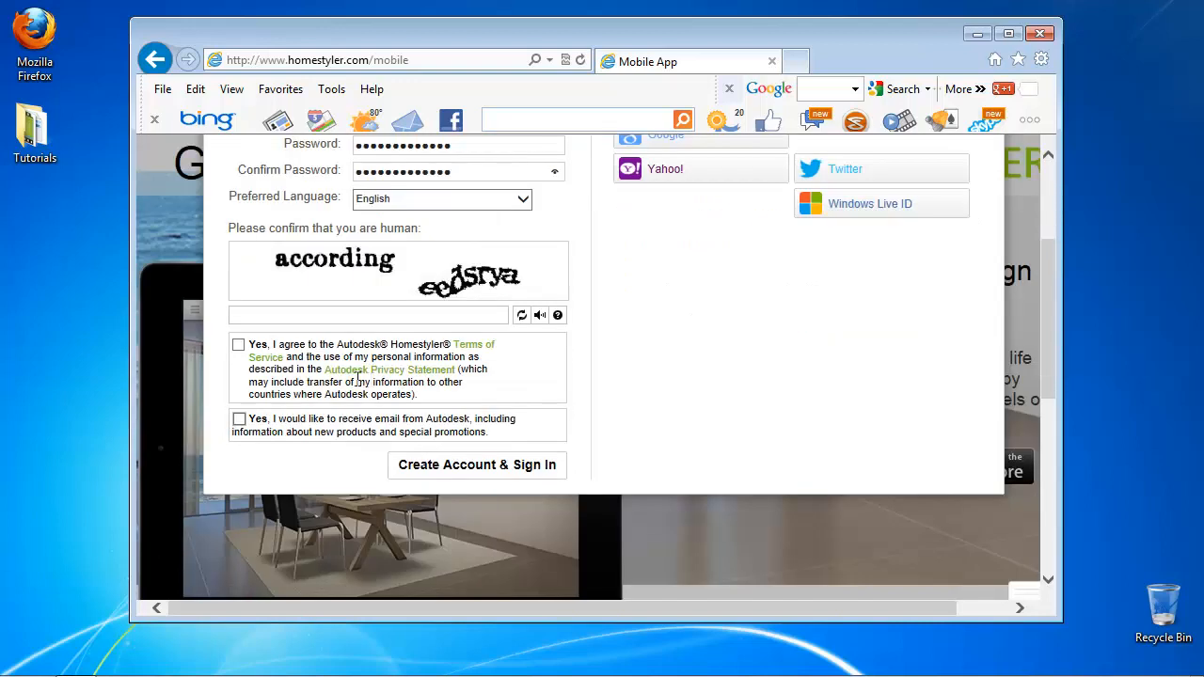
{"action": "type", "text": "according eedsrya"}
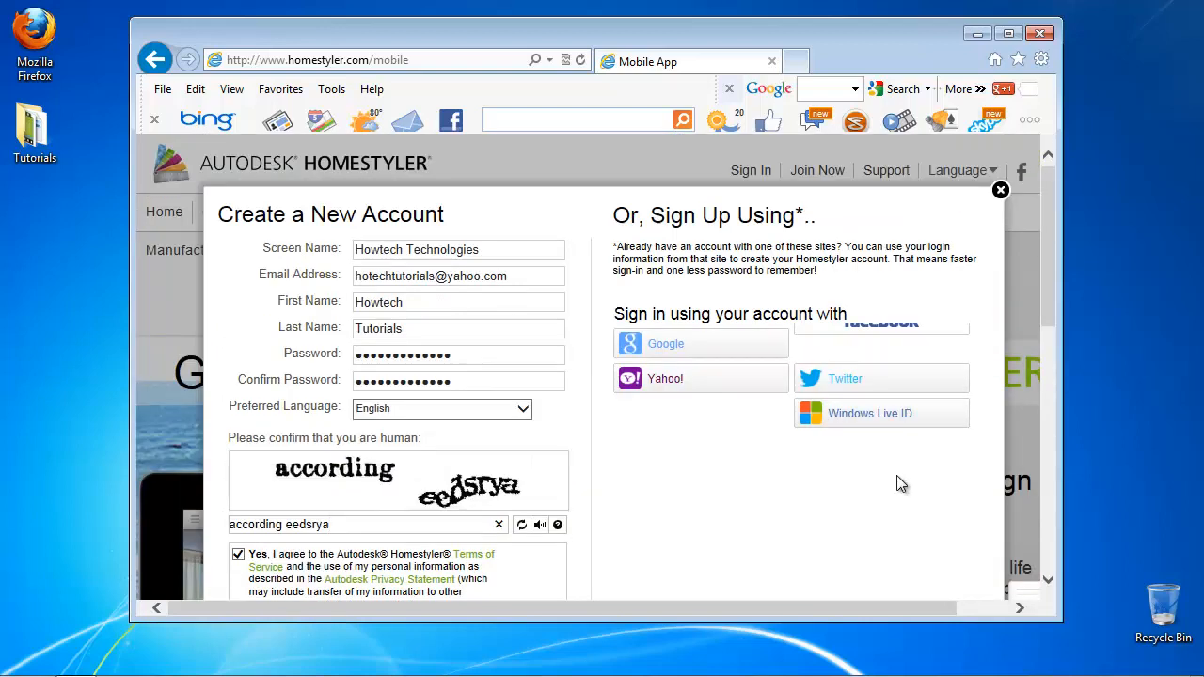
{"action": "scroll", "scroll_direction": "down", "scroll_amount": 3}
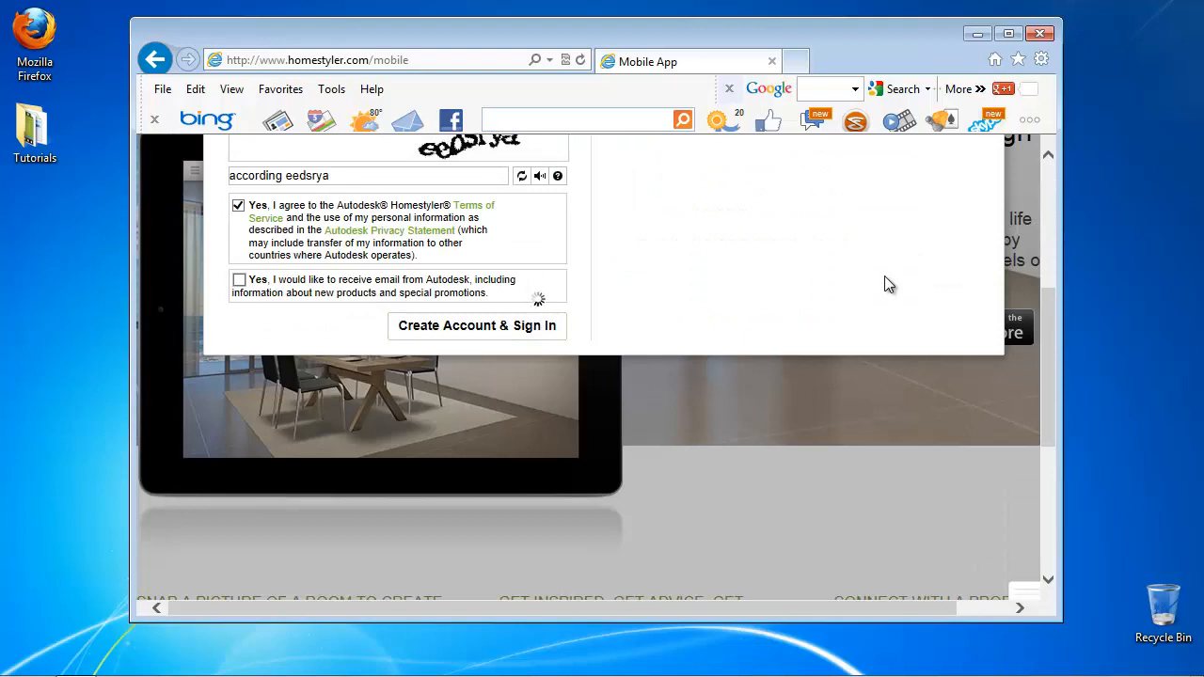
{"action": "left_click", "coordinate": [476, 326]}
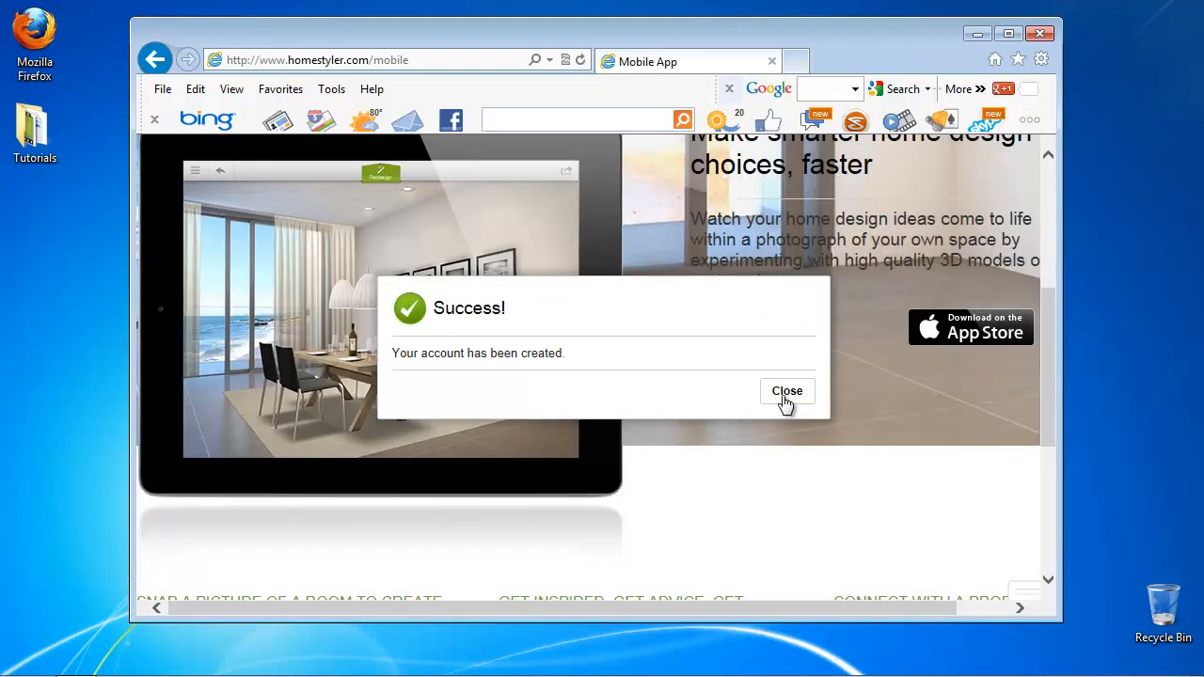
{"action": "left_click", "coordinate": [786, 391]}
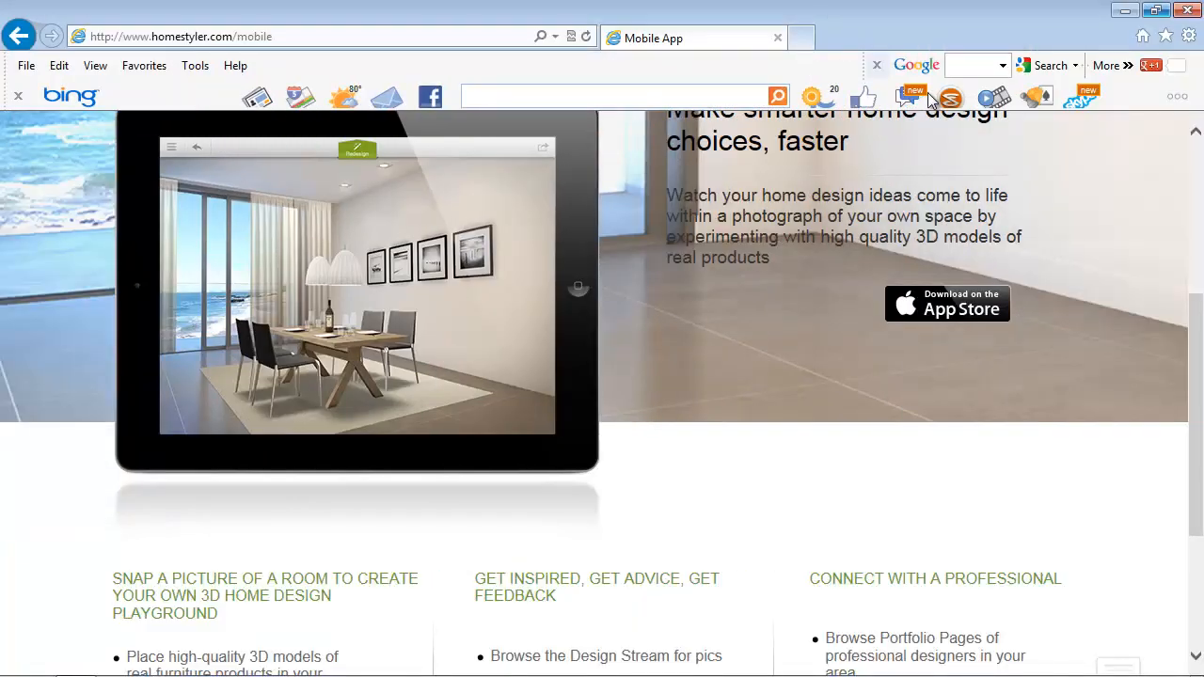
- Launch Create New Design from the top navigation of the signed-in Homestyler page
{"action": "scroll", "scroll_direction": "up", "scroll_amount": 3}
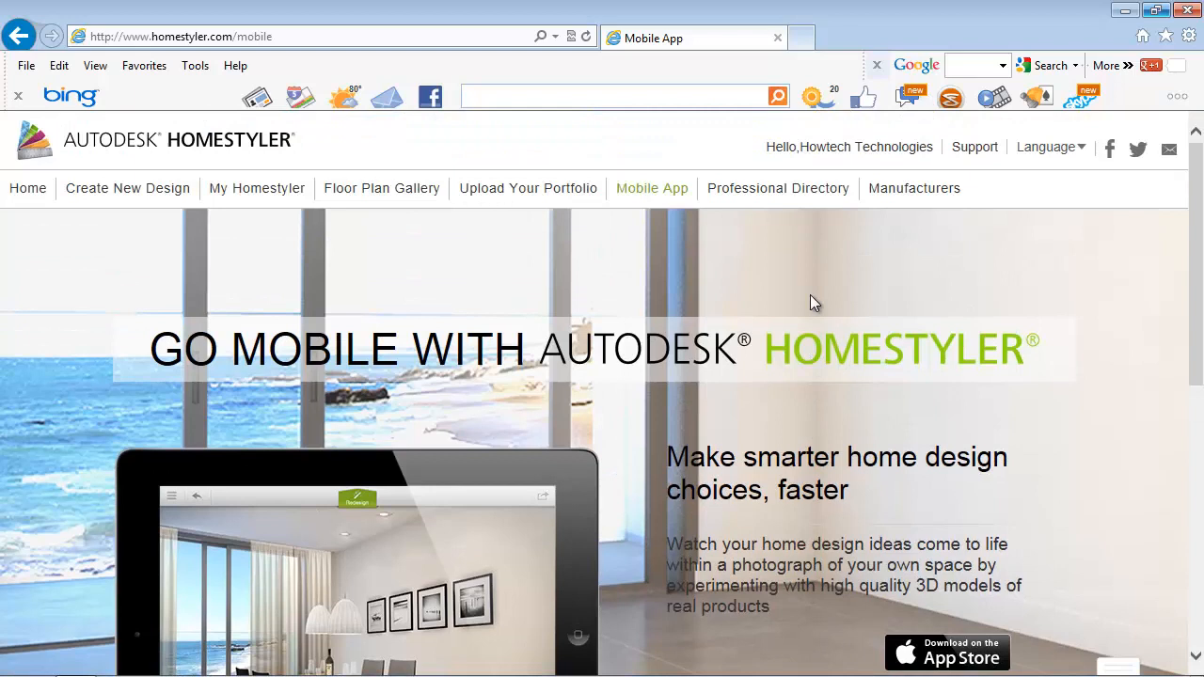
{"action": "mouse_move", "coordinate": [128, 188]}
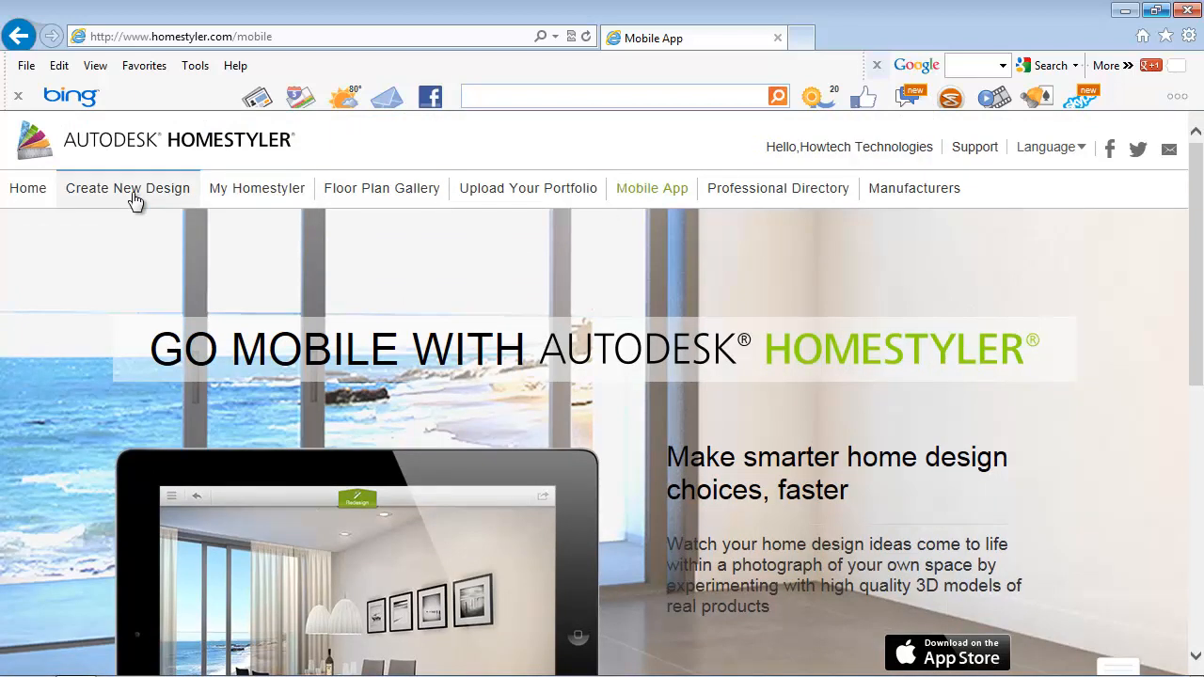
{"action": "left_click", "coordinate": [126, 188]}
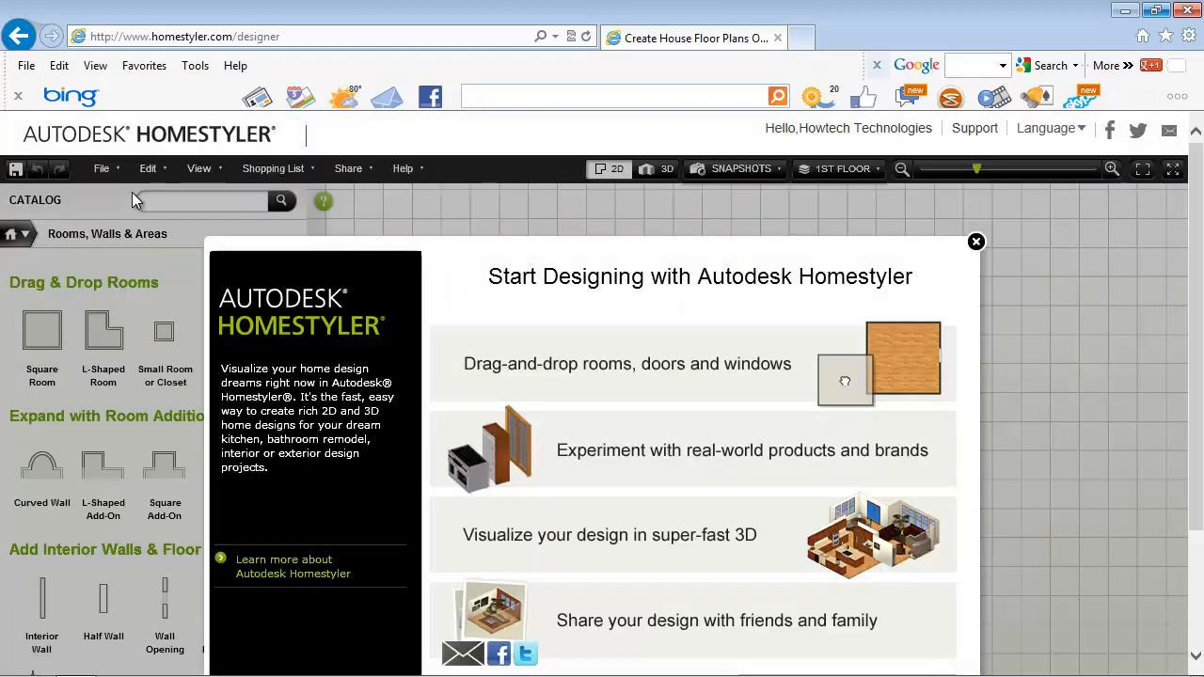
{"action": "mouse_move", "coordinate": [687, 245]}
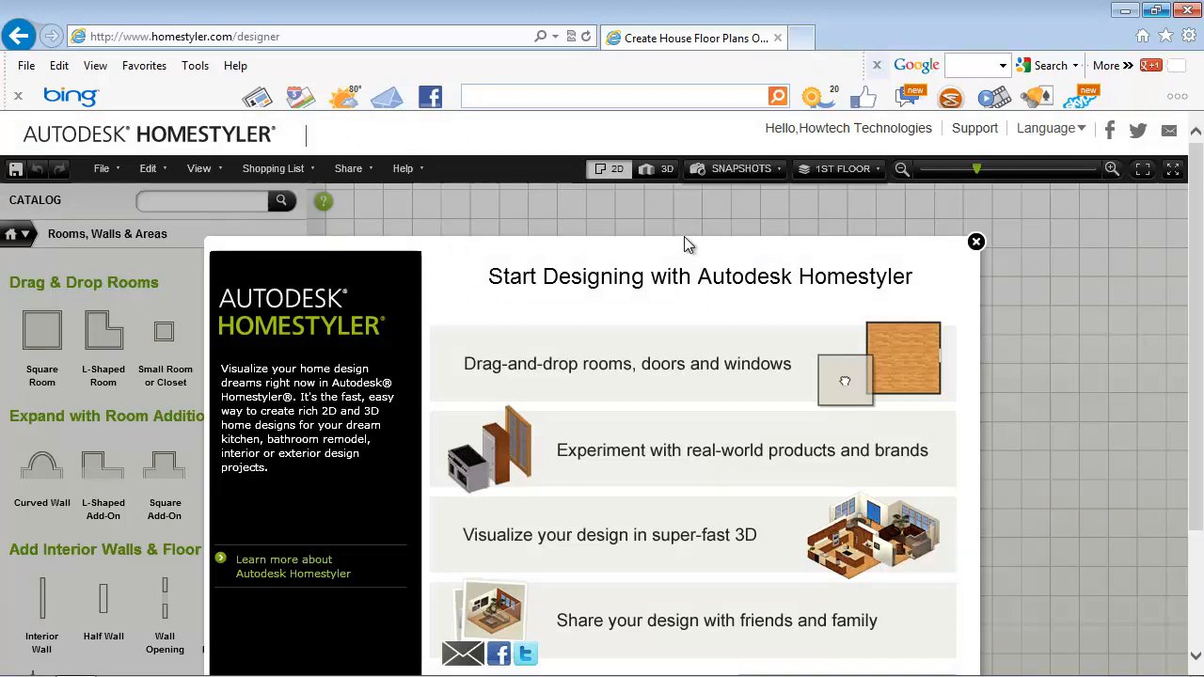
- Dismiss the getting-started overview and drop a Square Room onto the floor plan grid
{"action": "left_click", "coordinate": [975, 241]}
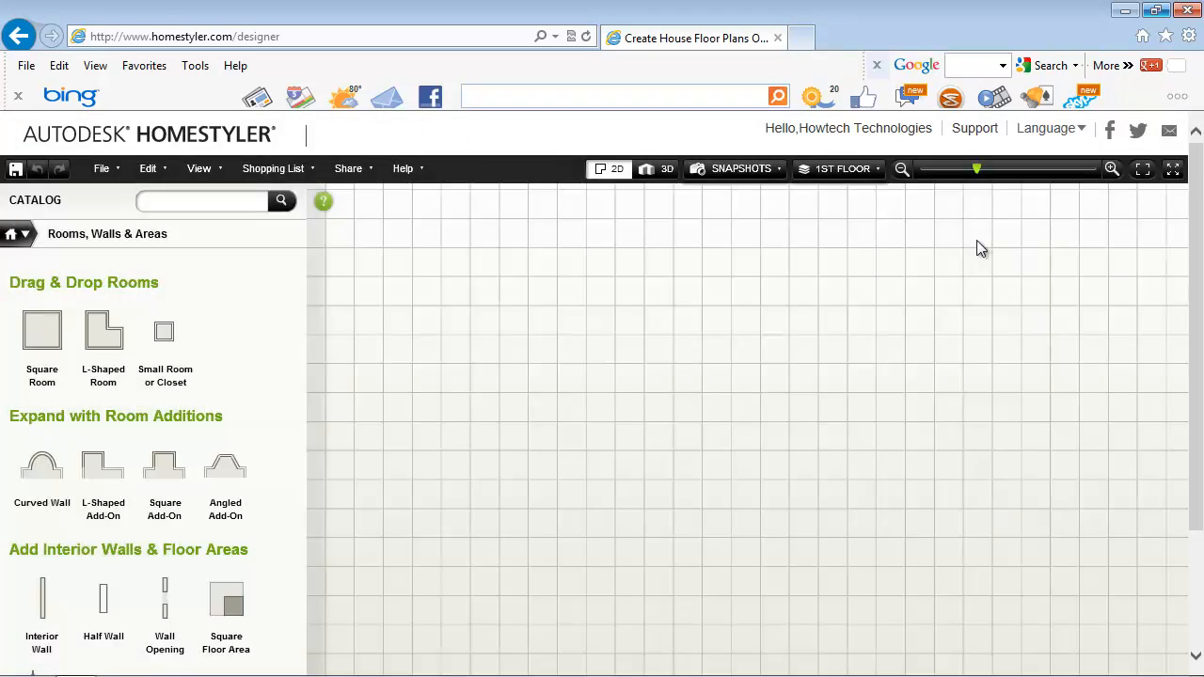
{"action": "mouse_move", "coordinate": [436, 324]}
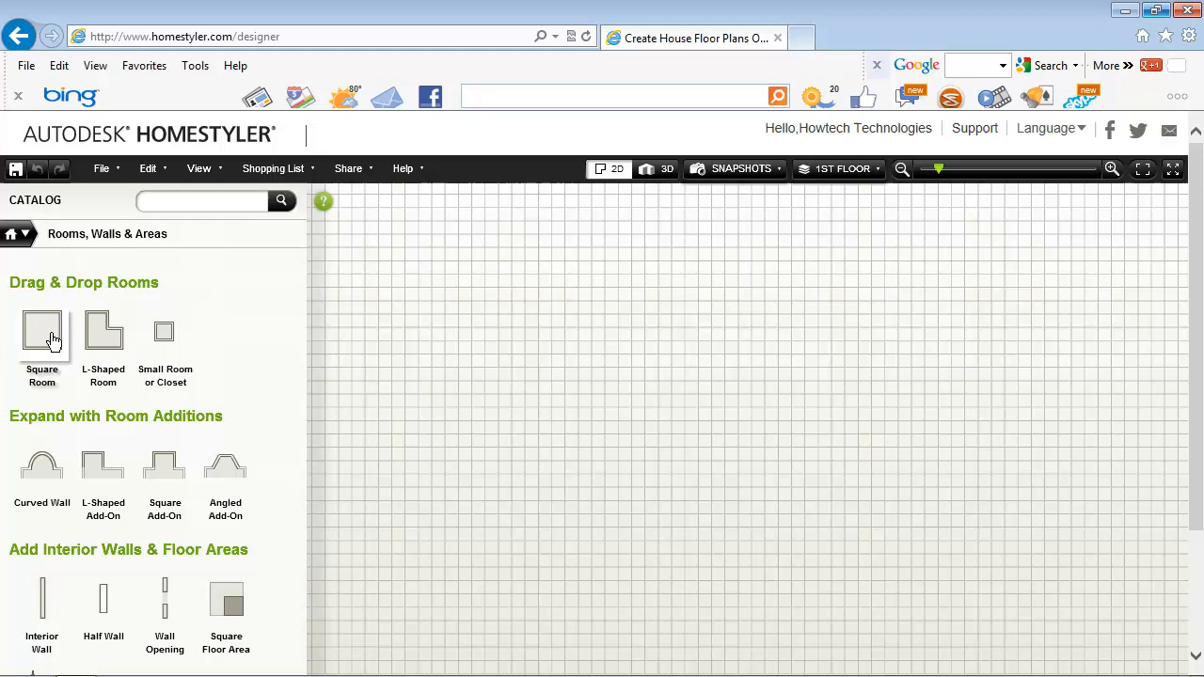
{"action": "left_click_drag", "start_coordinate": [41, 330], "coordinate": [717, 391]}
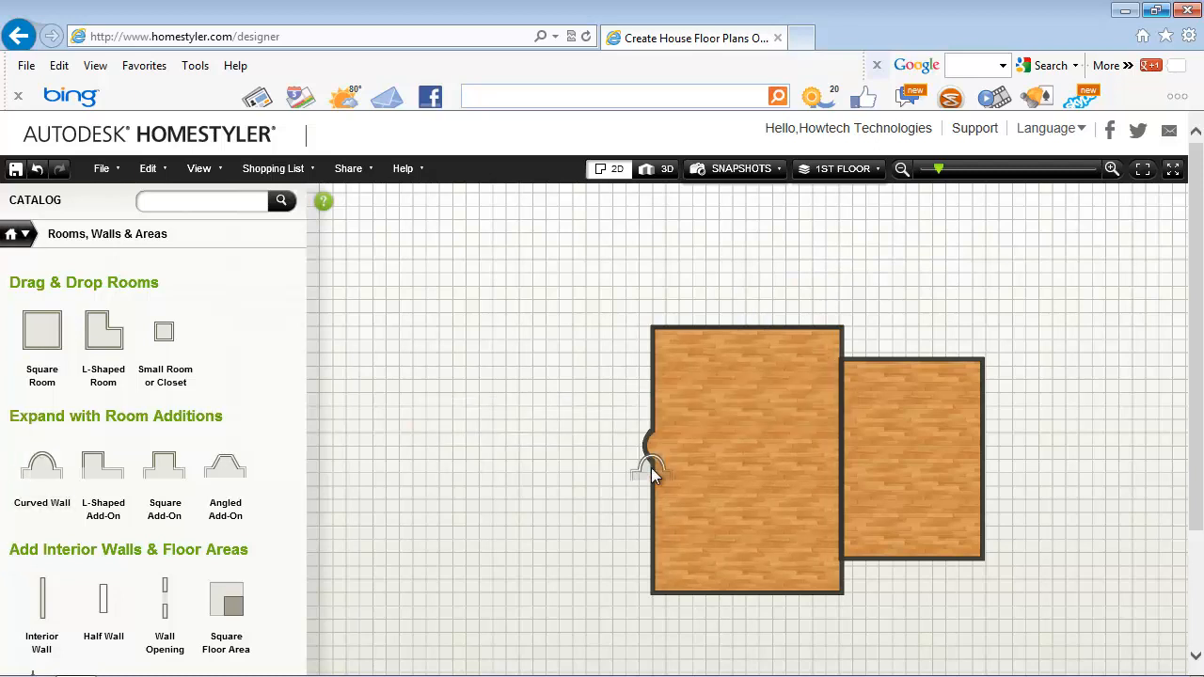
- Add a level titled '2nd floor' through the level dropdown's Add Level option
{"action": "left_click", "coordinate": [148, 168]}
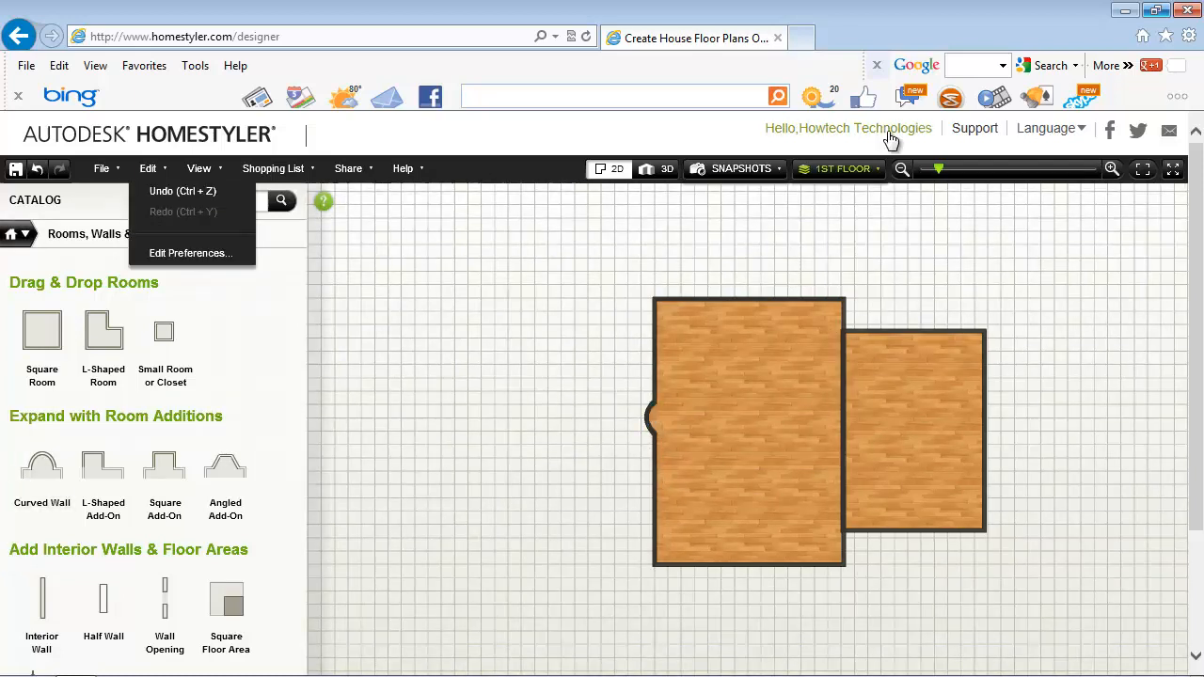
{"action": "left_click", "coordinate": [842, 168]}
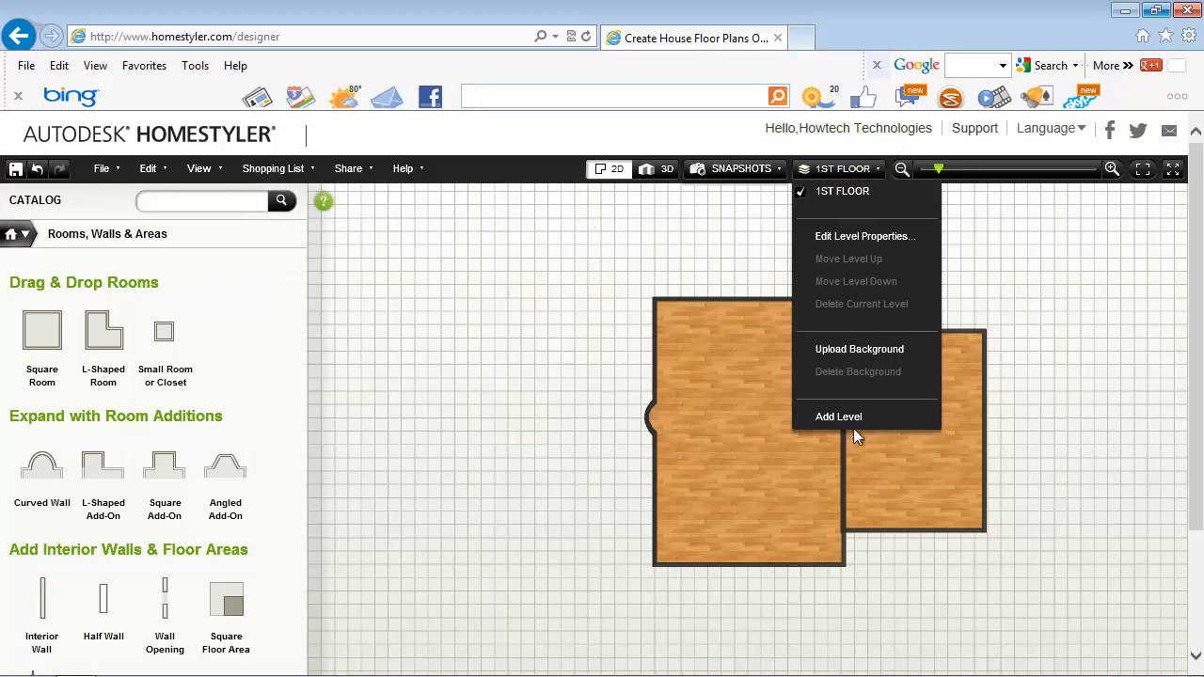
{"action": "left_click", "coordinate": [839, 416]}
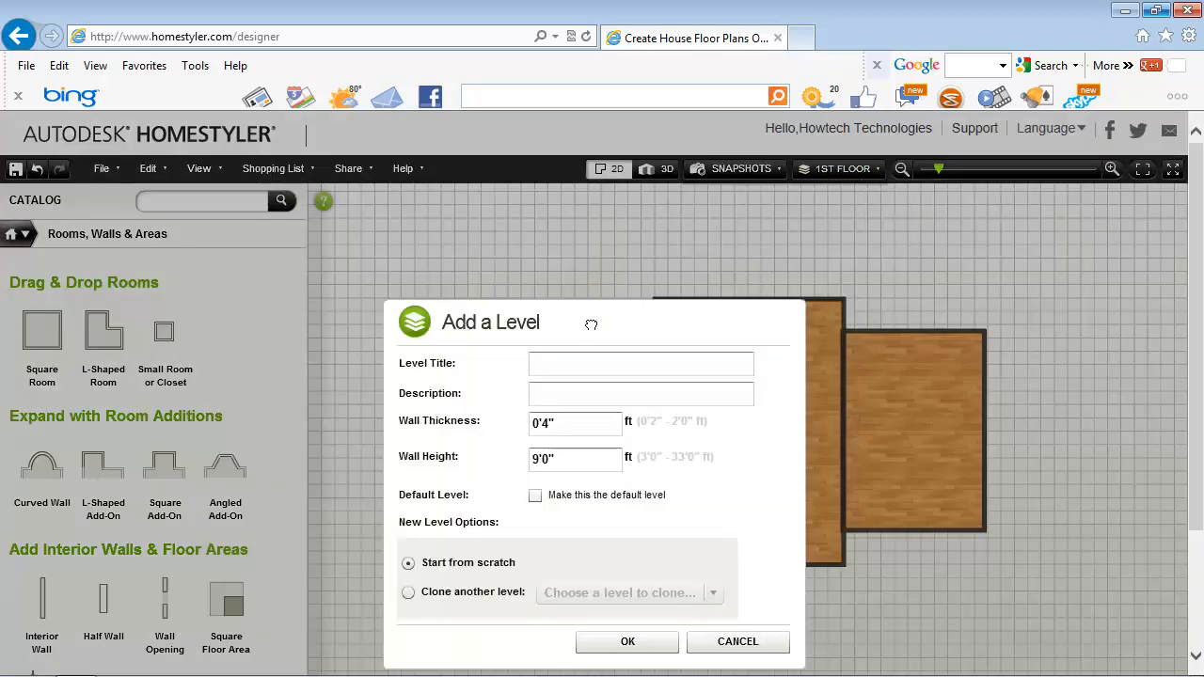
{"action": "type", "text": "2"}
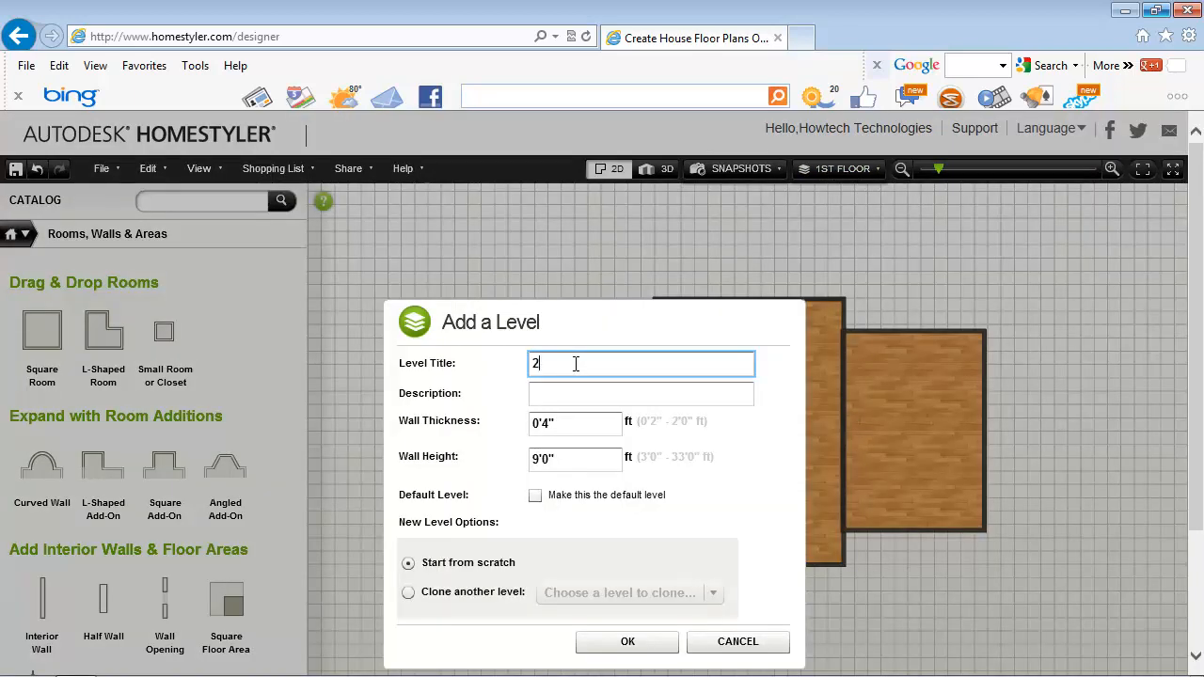
{"action": "type", "text": "nd floor"}
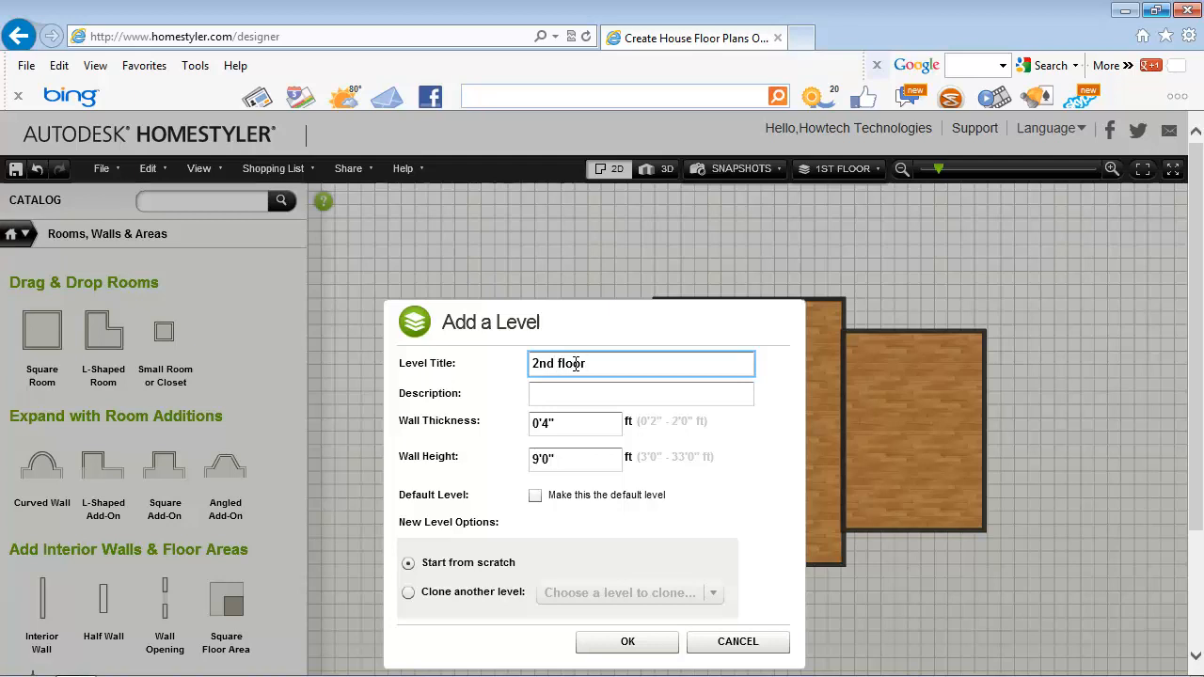
{"action": "left_click", "coordinate": [628, 642]}
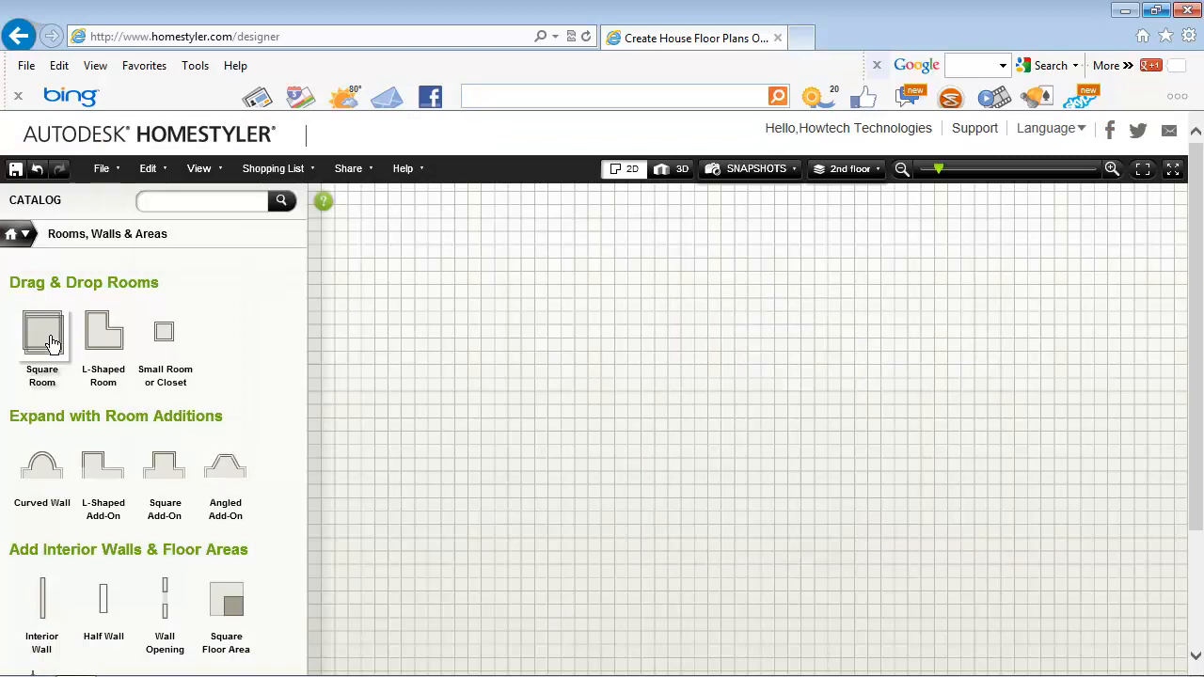
- Drop a Square Room onto the empty 2nd floor grid
{"action": "left_click_drag", "start_coordinate": [41, 334], "coordinate": [733, 442]}
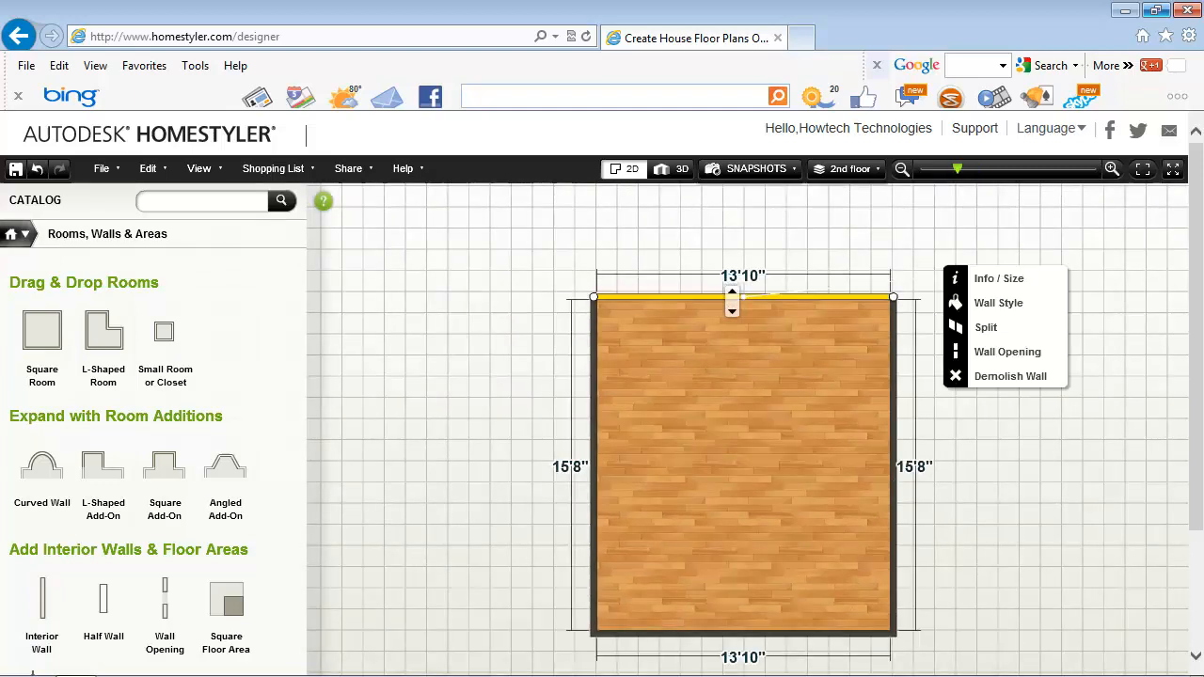
{"action": "mouse_move", "coordinate": [910, 290]}
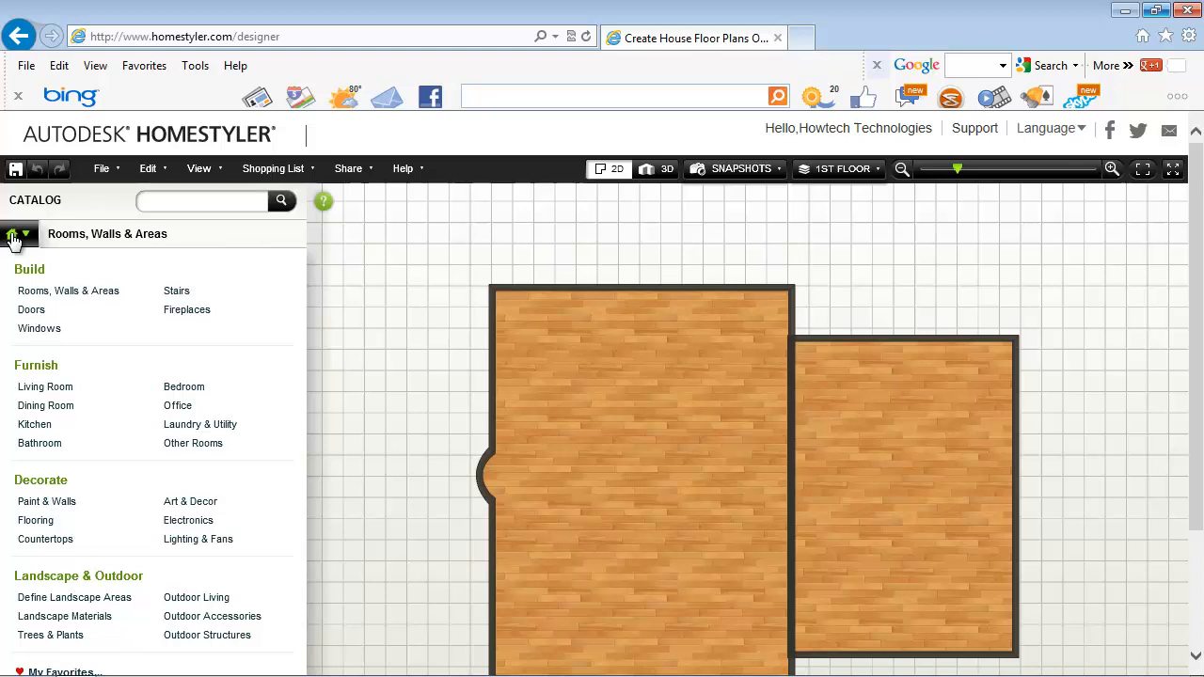
- Place an entry door in the wall between rooms and move the spiral staircase toward the room's top
{"action": "left_click", "coordinate": [31, 310]}
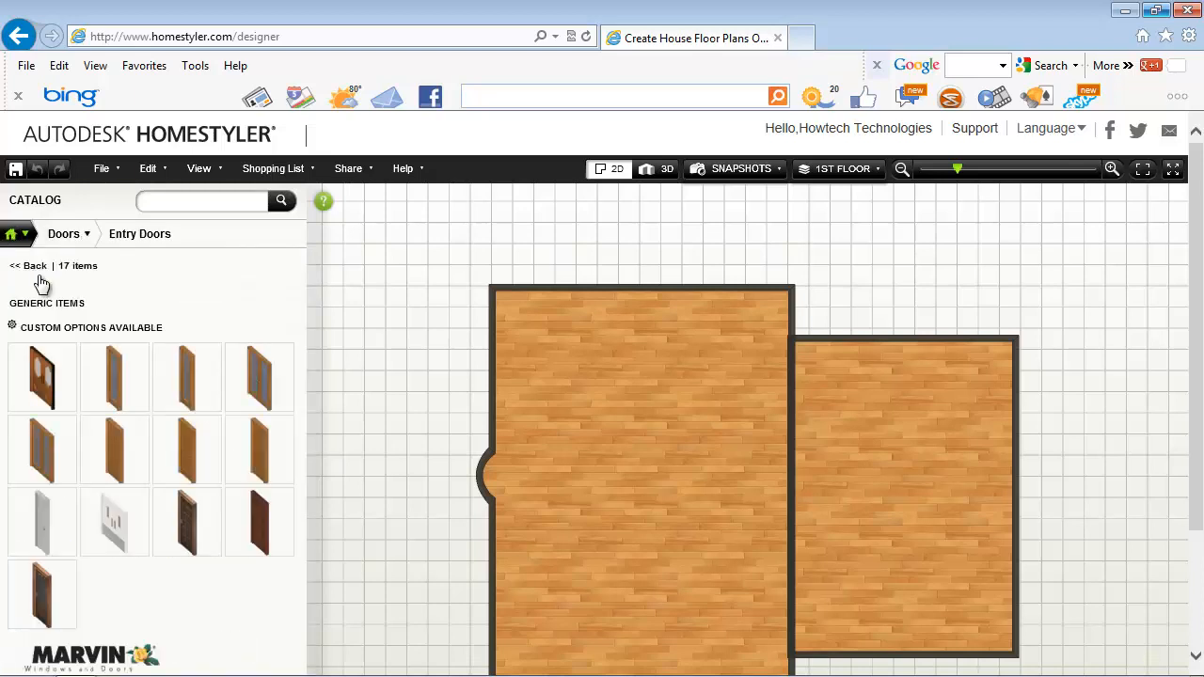
{"action": "right_click", "coordinate": [943, 487]}
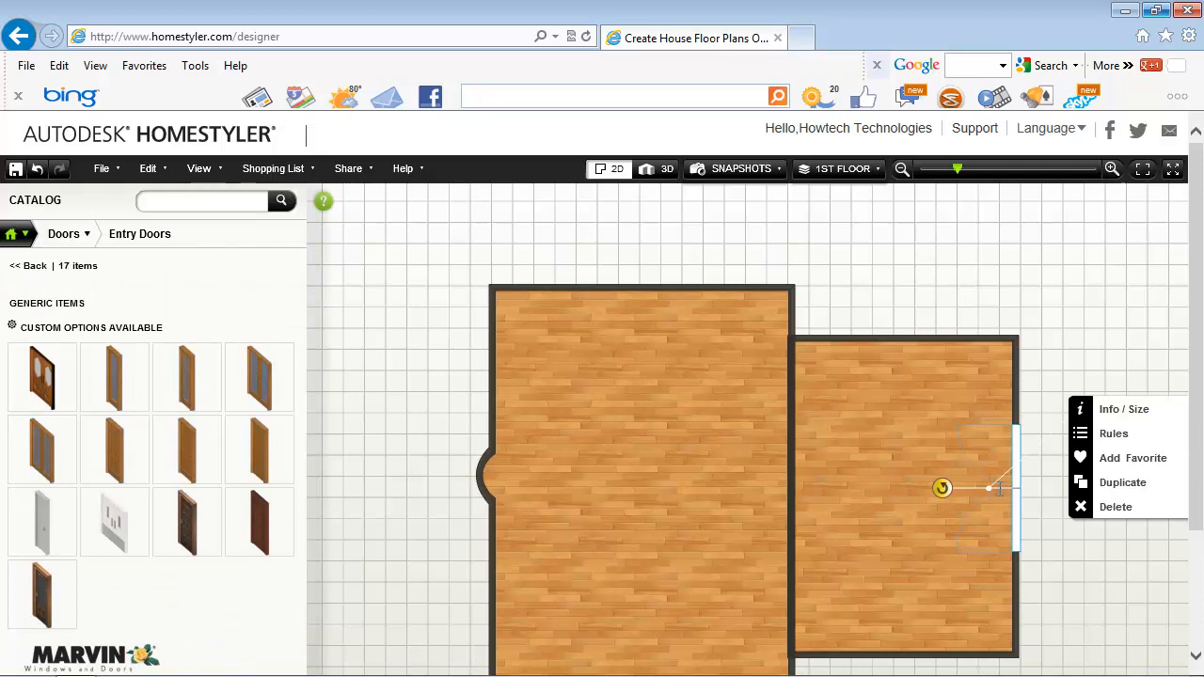
{"action": "left_click_drag", "start_coordinate": [942, 487], "coordinate": [728, 493]}
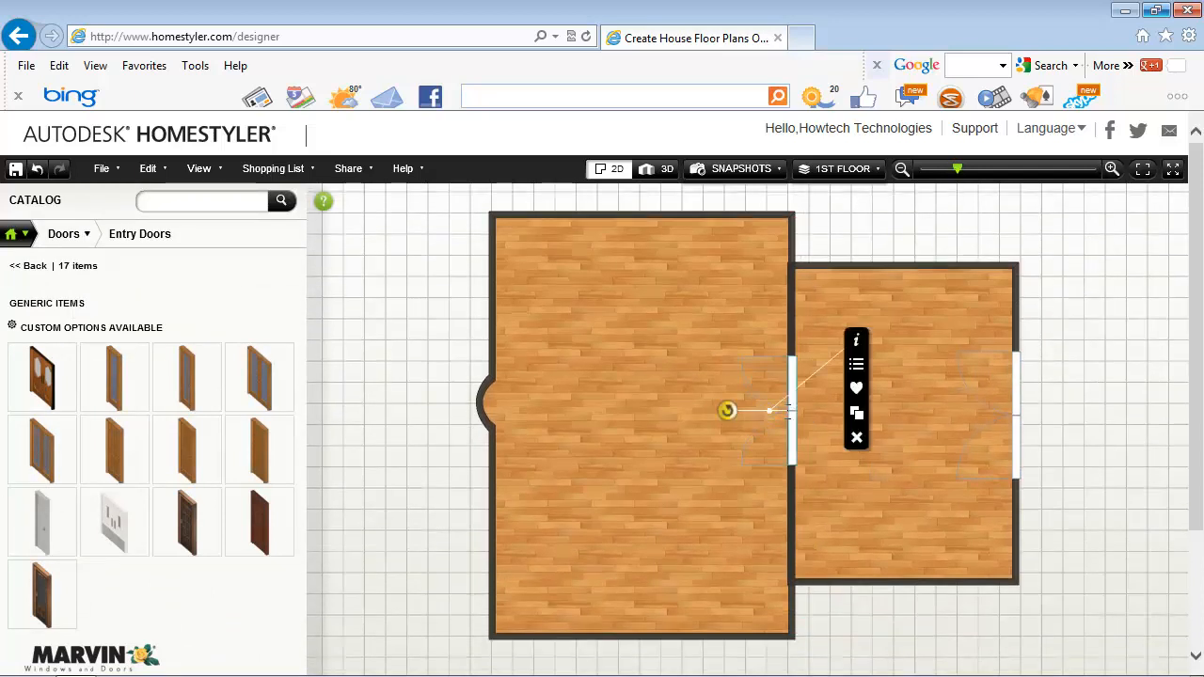
{"action": "left_click", "coordinate": [64, 233]}
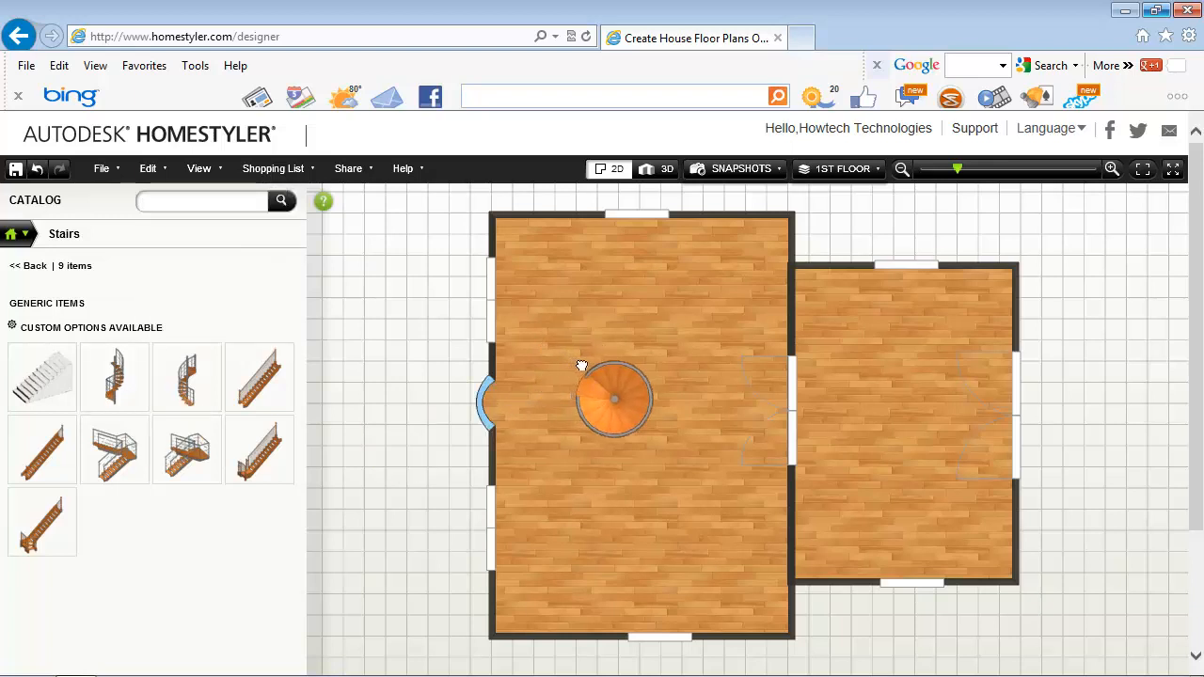
{"action": "left_click_drag", "start_coordinate": [611, 399], "coordinate": [696, 315]}
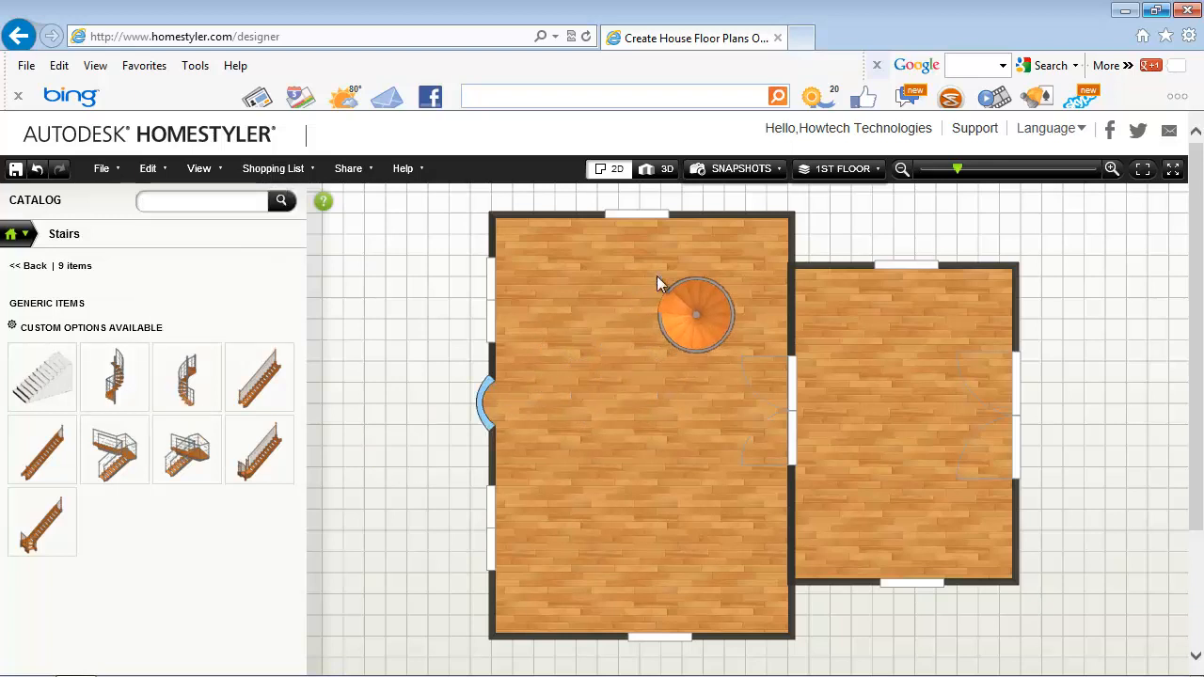
- Switch to the 2nd floor level and place the spiral staircase there
{"action": "left_click", "coordinate": [840, 168]}
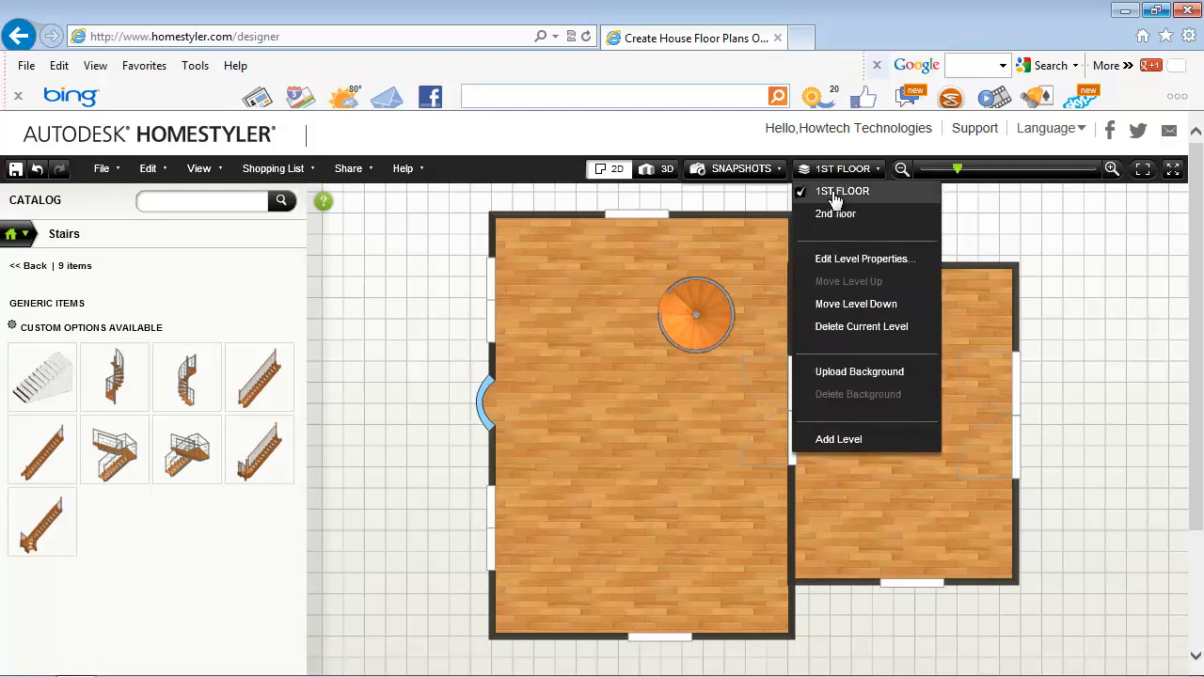
{"action": "left_click", "coordinate": [836, 214]}
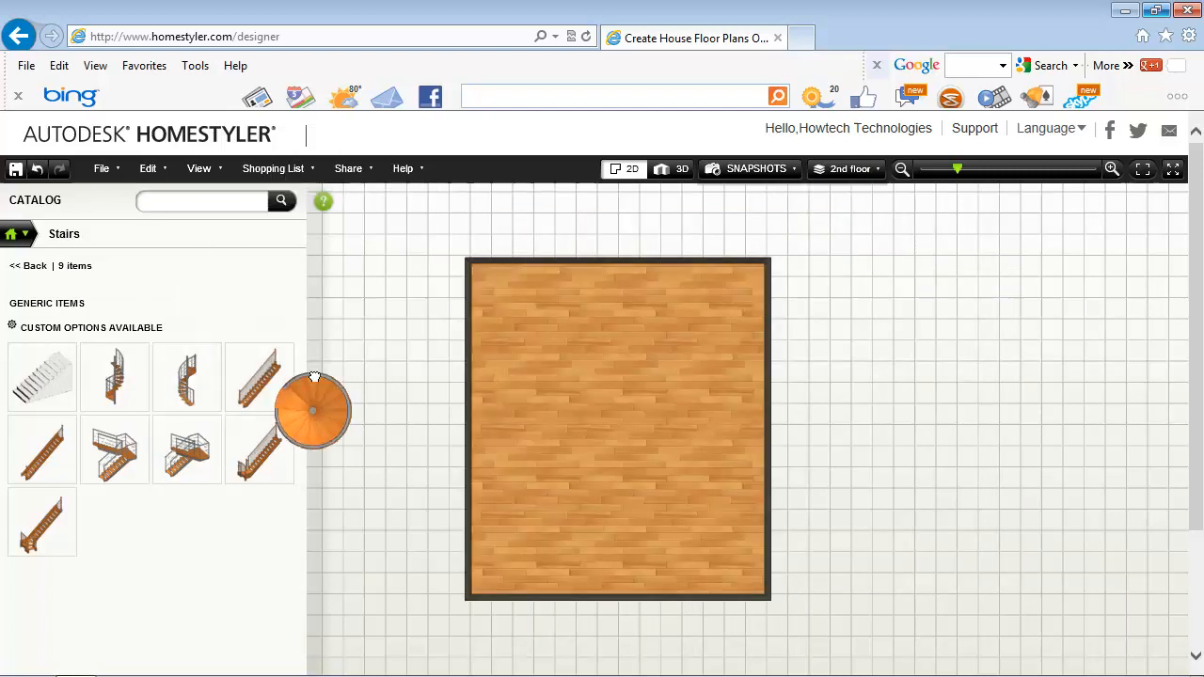
{"action": "left_click", "coordinate": [12, 234]}
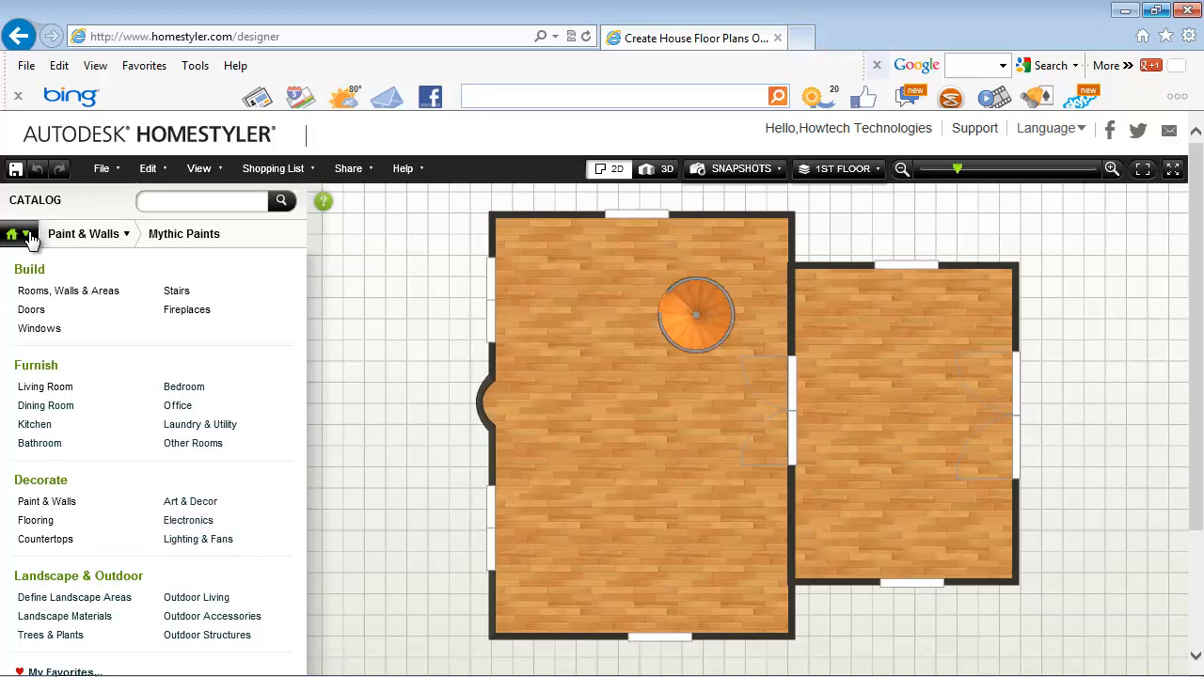
{"action": "mouse_move", "coordinate": [66, 359]}
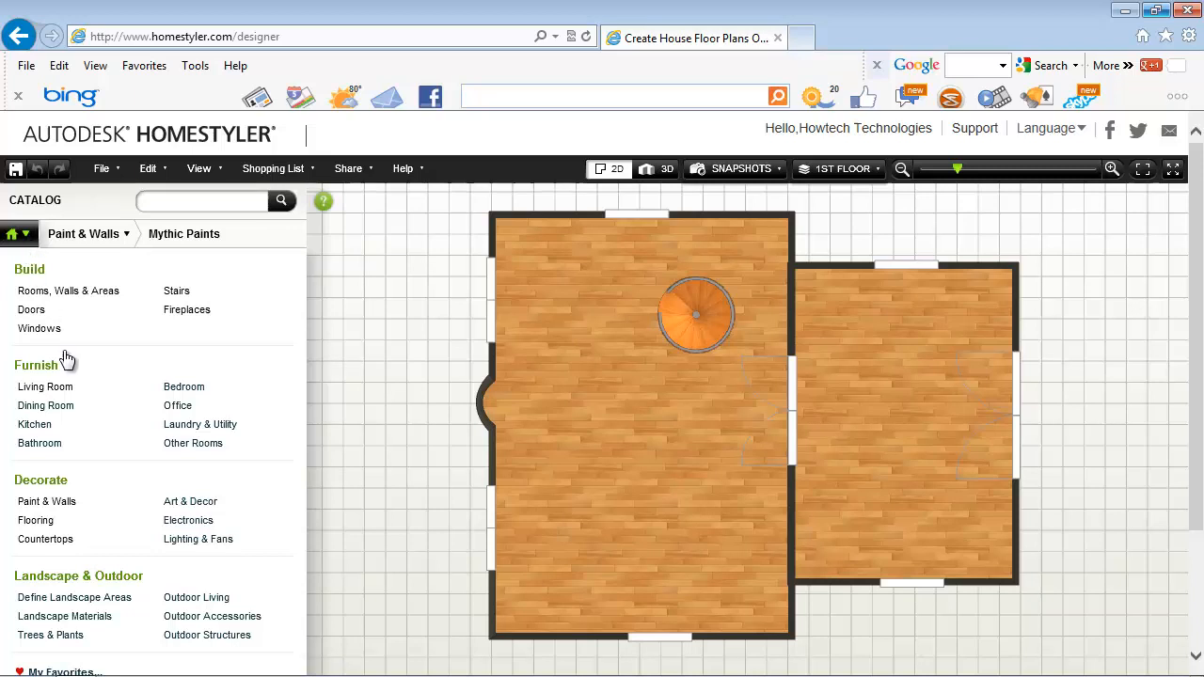
{"action": "mouse_move", "coordinate": [52, 522]}
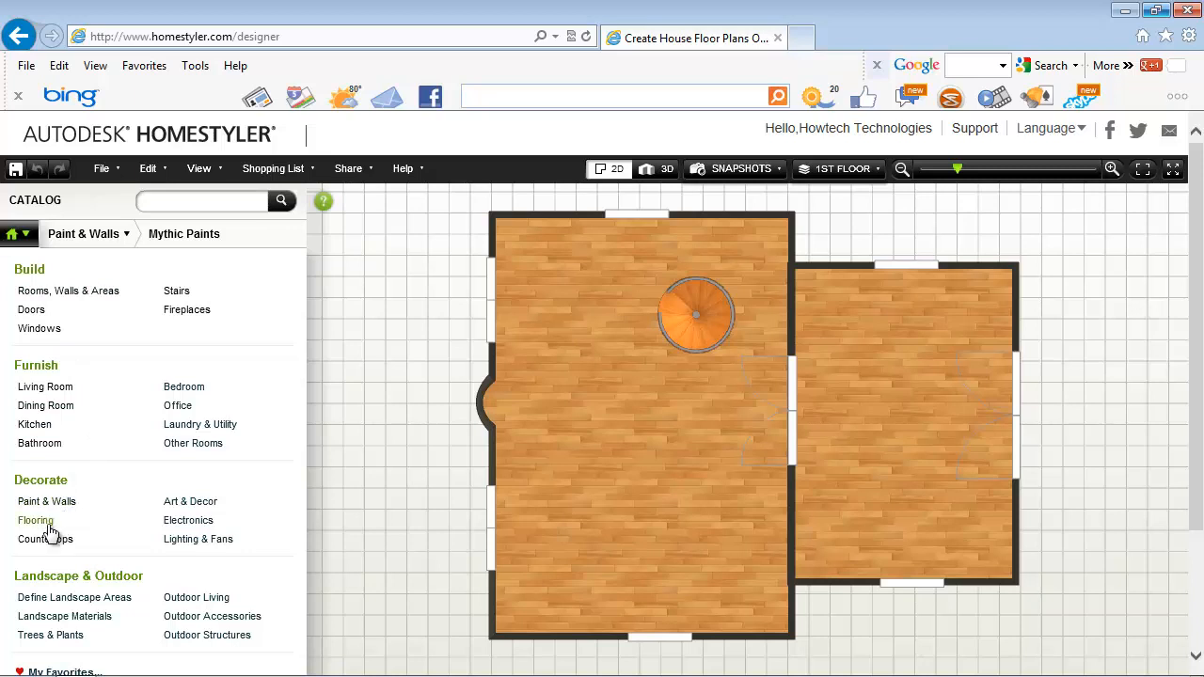
- Browse the Flooring categories and open one of the flooring types
{"action": "left_click", "coordinate": [35, 520]}
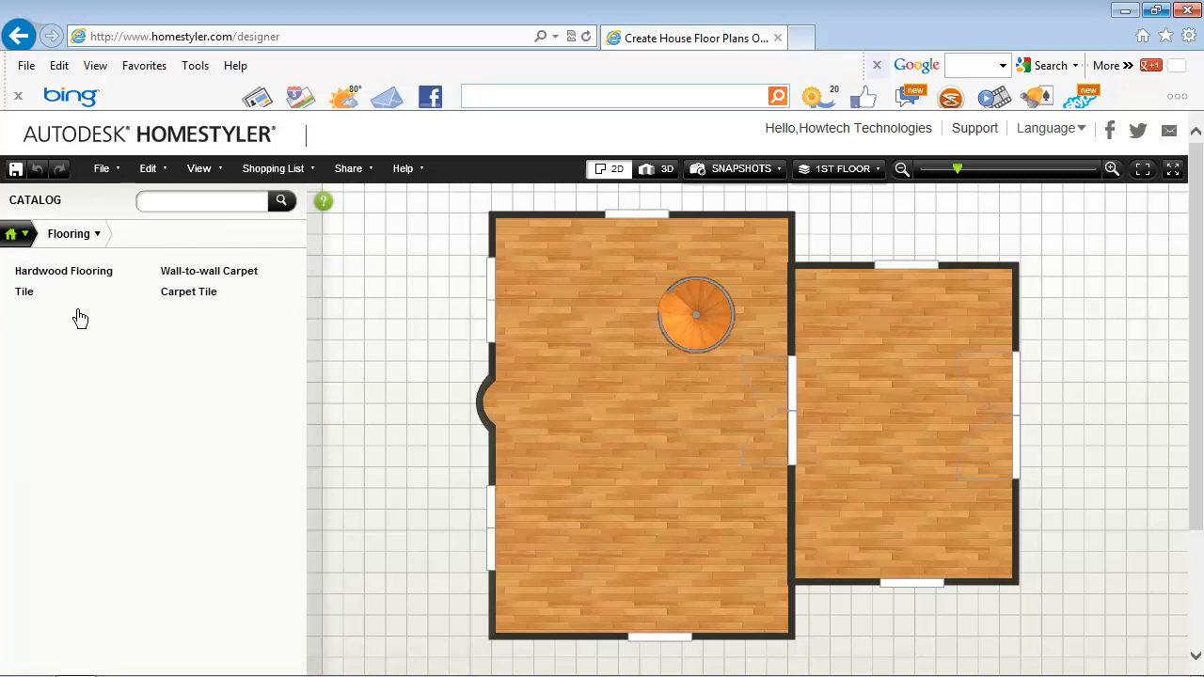
{"action": "left_click", "coordinate": [188, 292]}
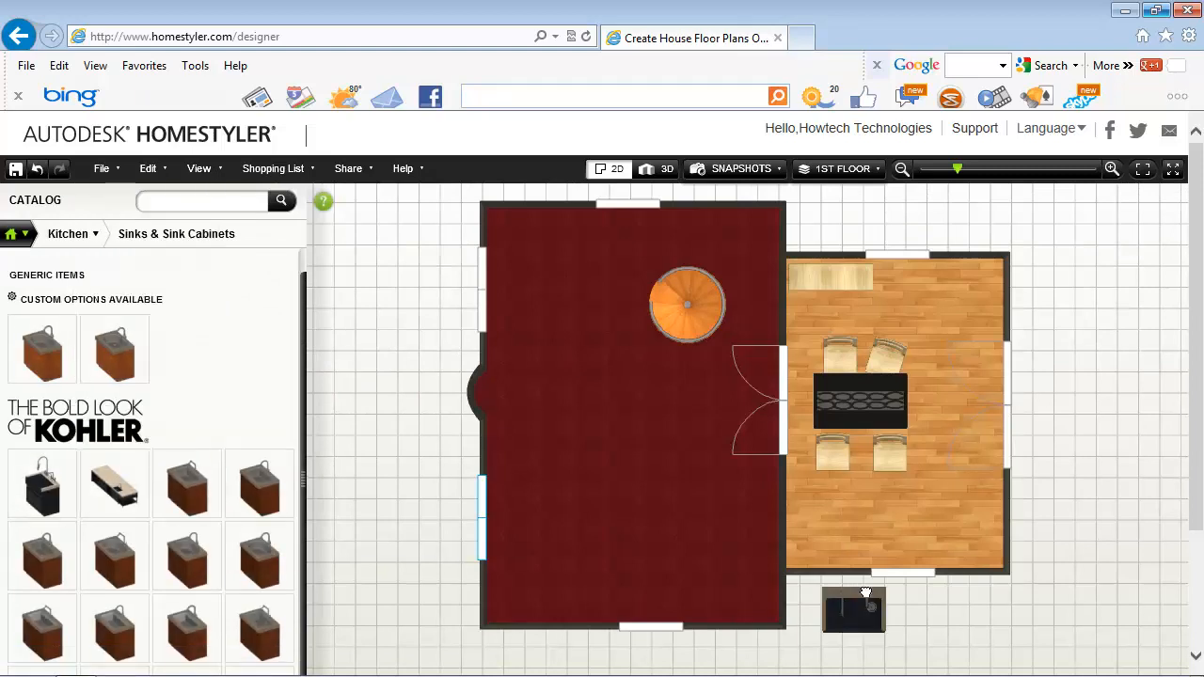
- Place a sink and a refrigerator in the kitchen, then browse the bathroom fixture types
{"action": "left_click", "coordinate": [67, 234]}
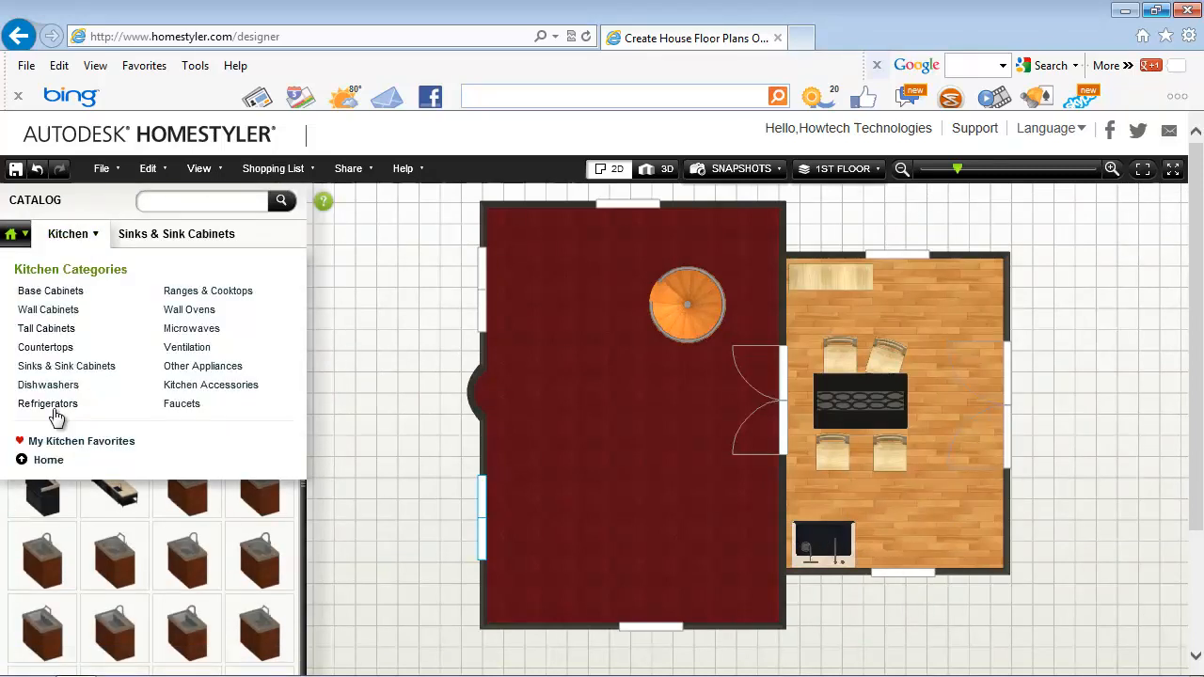
{"action": "left_click", "coordinate": [47, 404]}
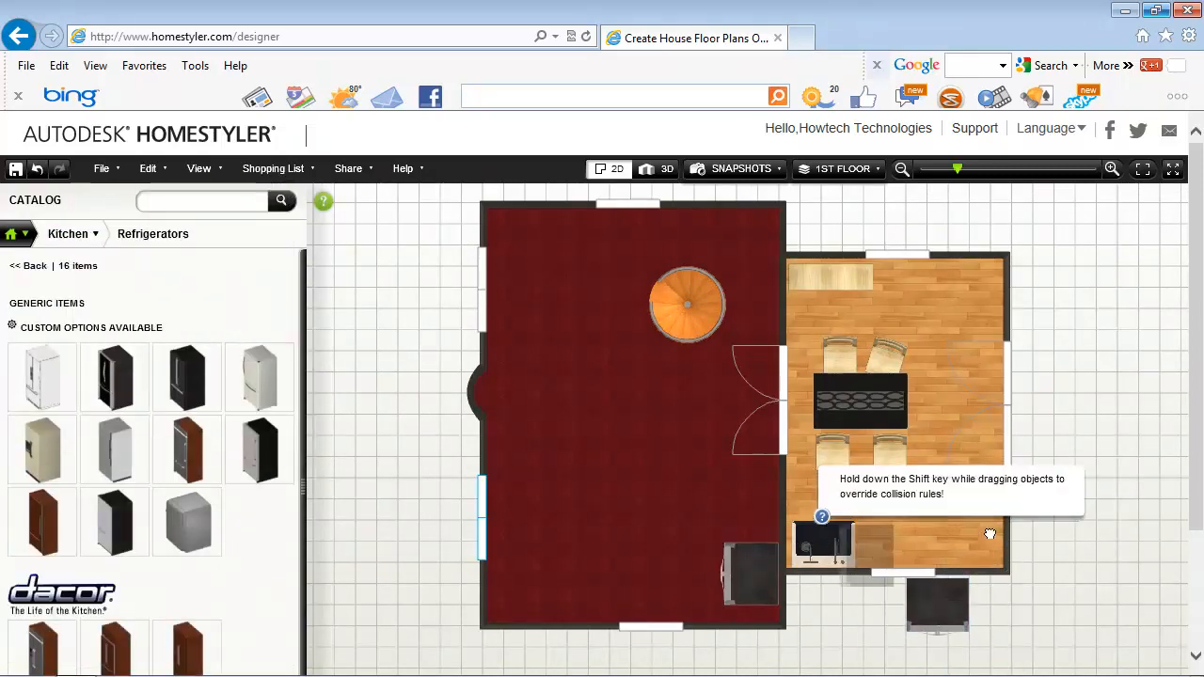
{"action": "left_click", "coordinate": [66, 234]}
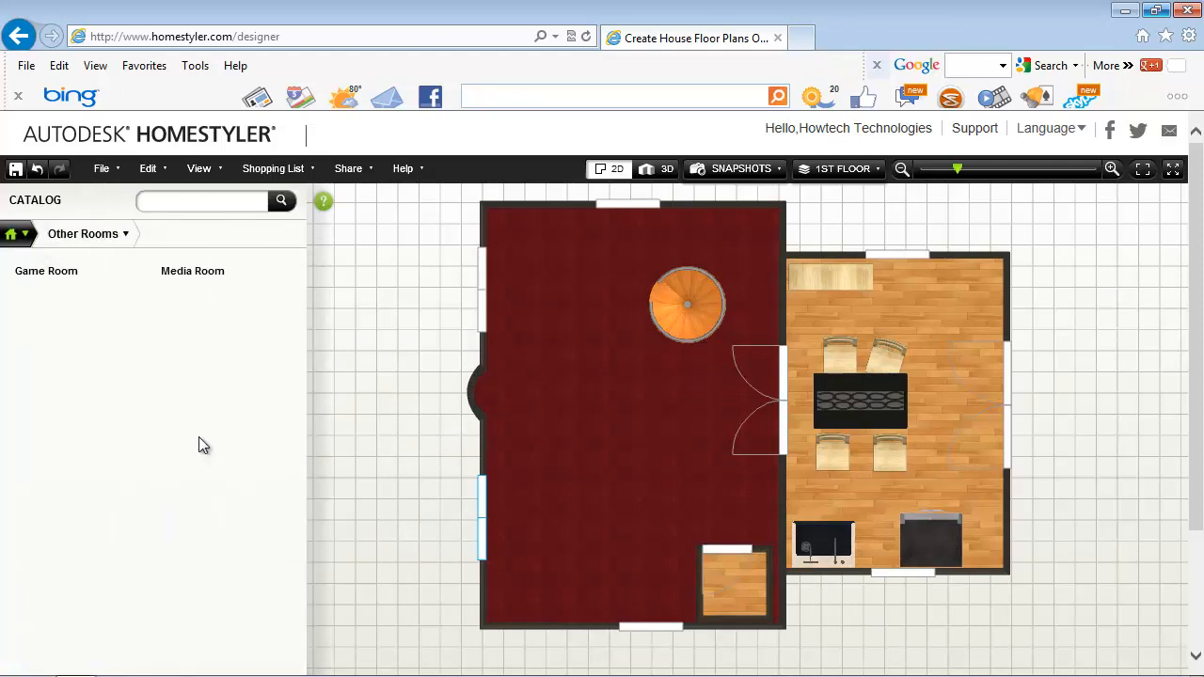
{"action": "left_click", "coordinate": [79, 233]}
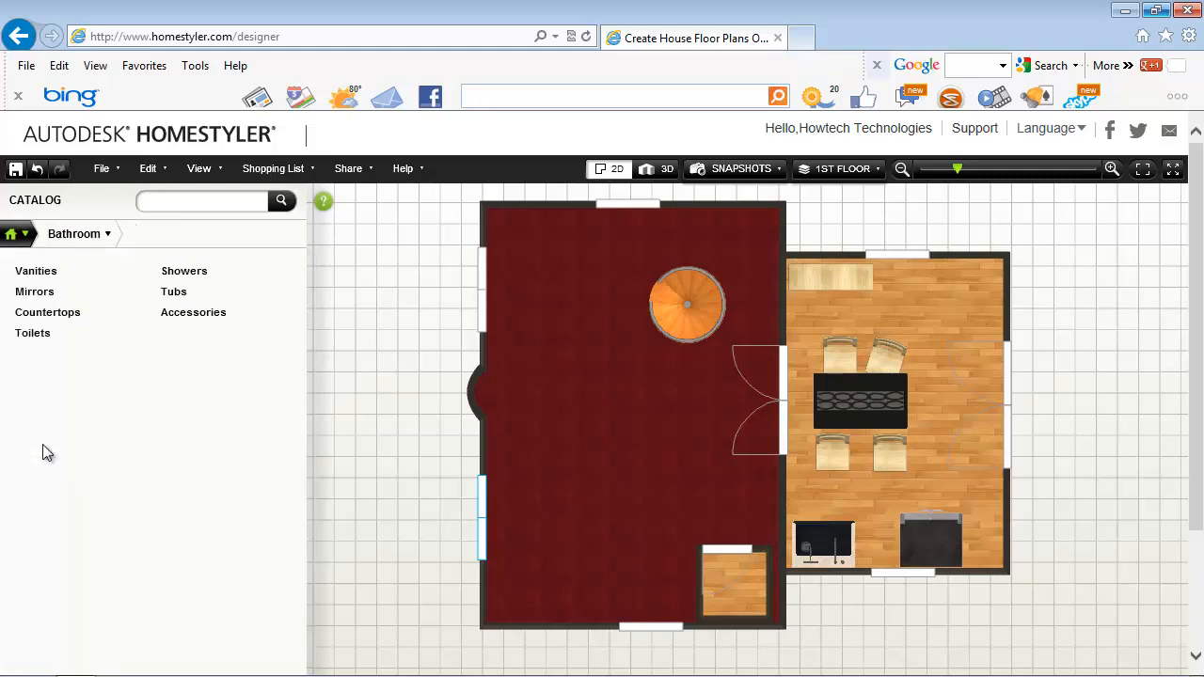
{"action": "left_click", "coordinate": [35, 271]}
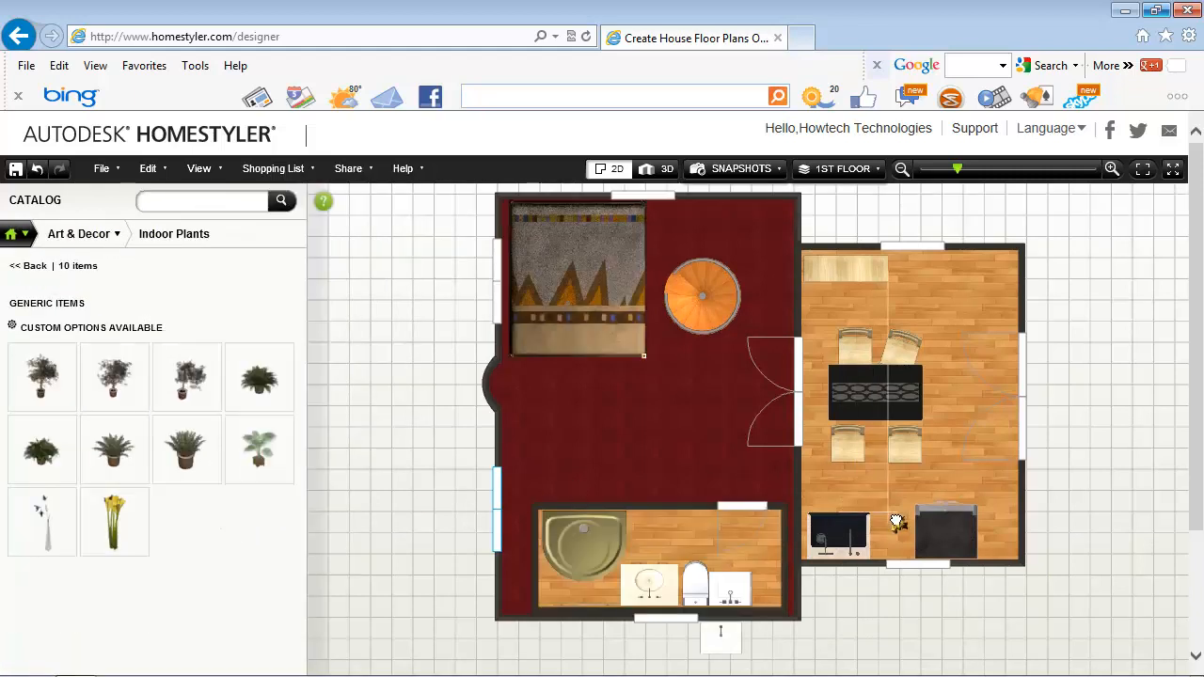
- Place a yellow plant by the refrigerator and a leafy plant in the dining corner, then view in 3D
{"action": "left_click", "coordinate": [898, 527]}
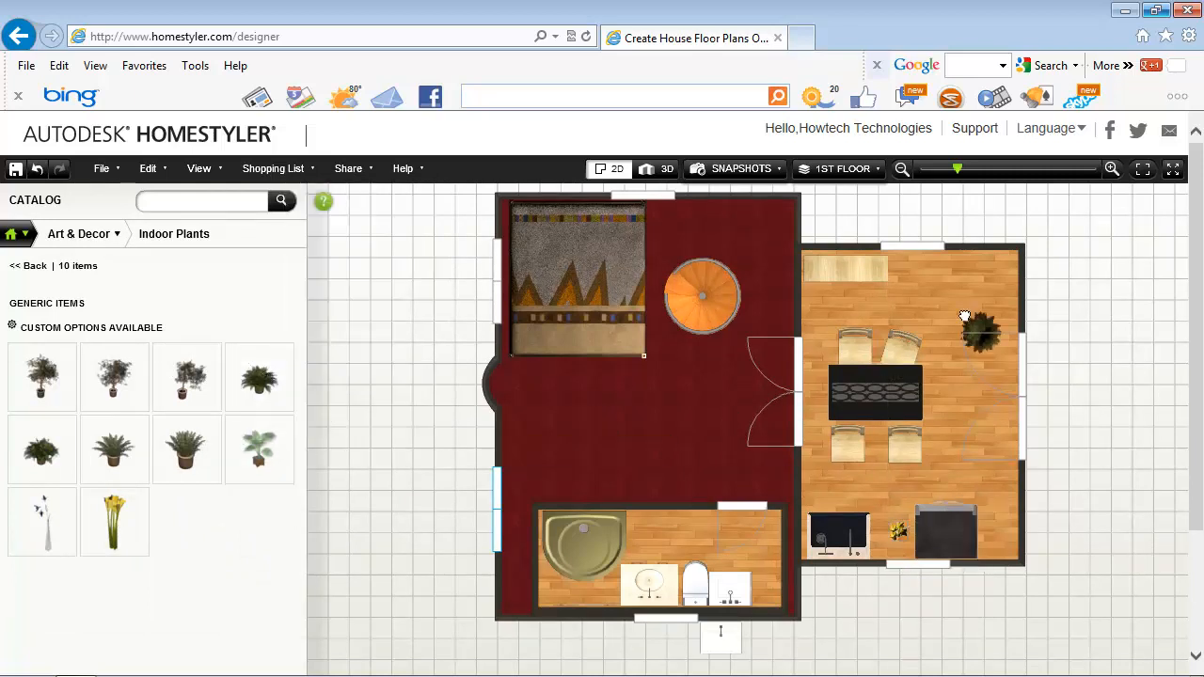
{"action": "left_click", "coordinate": [978, 330]}
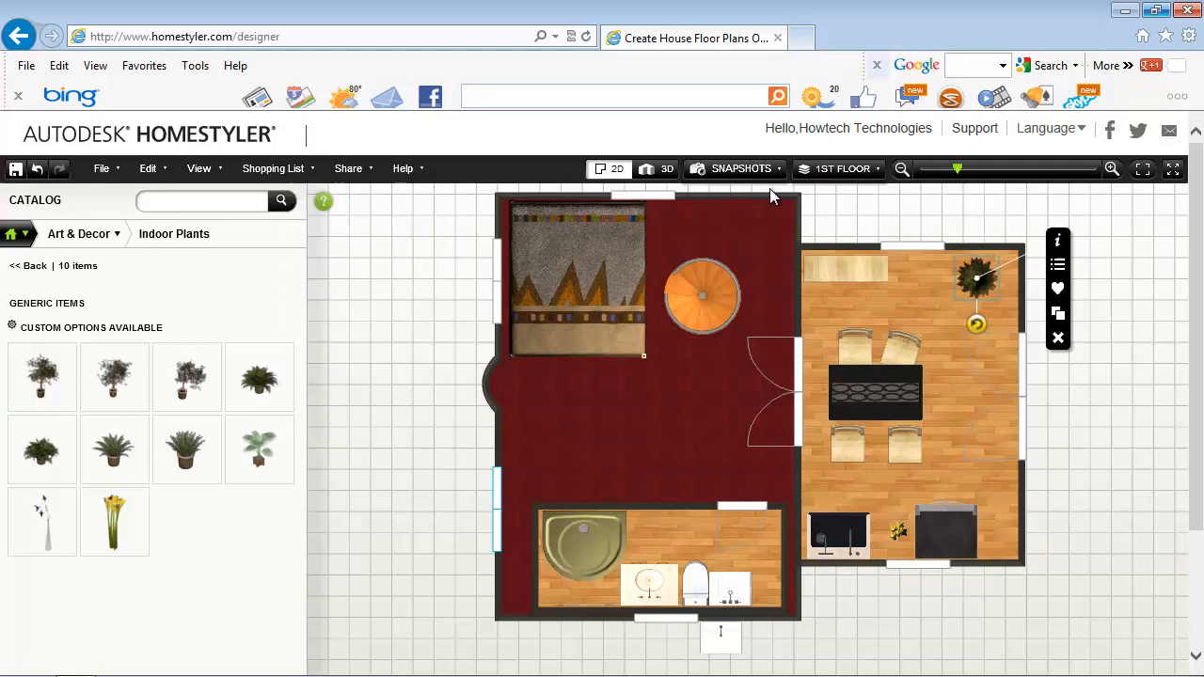
{"action": "left_click", "coordinate": [667, 168]}
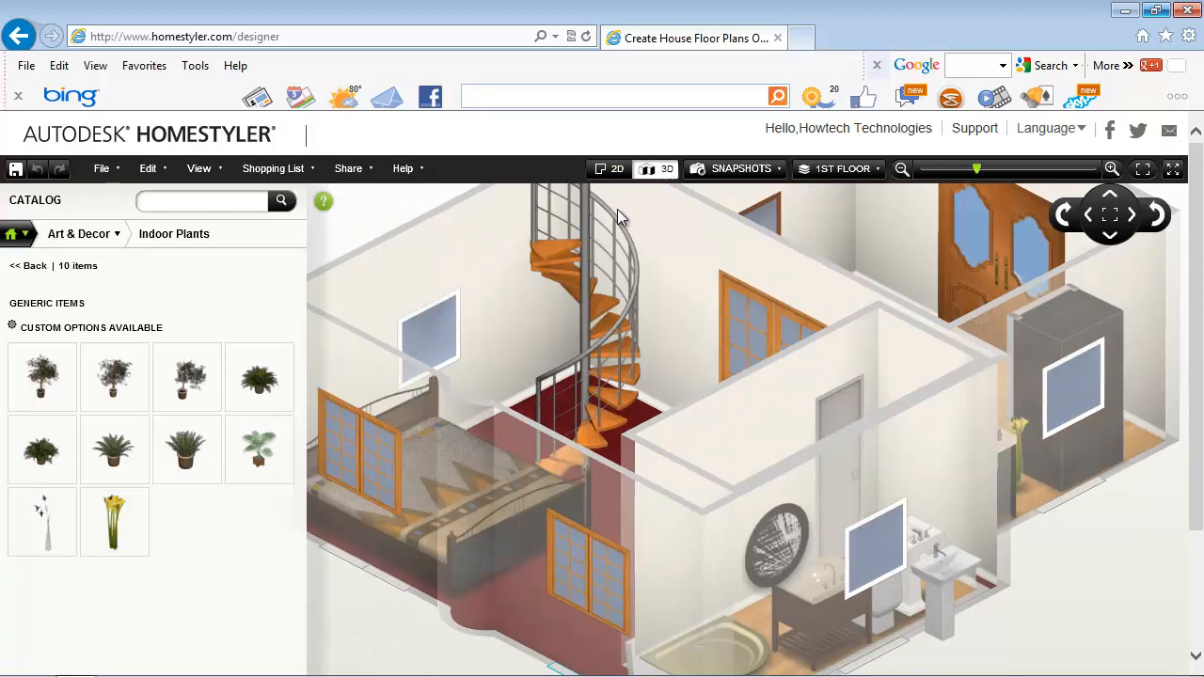
- Switch to the 2nd floor and view its zebra carpet and spiral stairs in 3D
{"action": "left_click", "coordinate": [840, 168]}
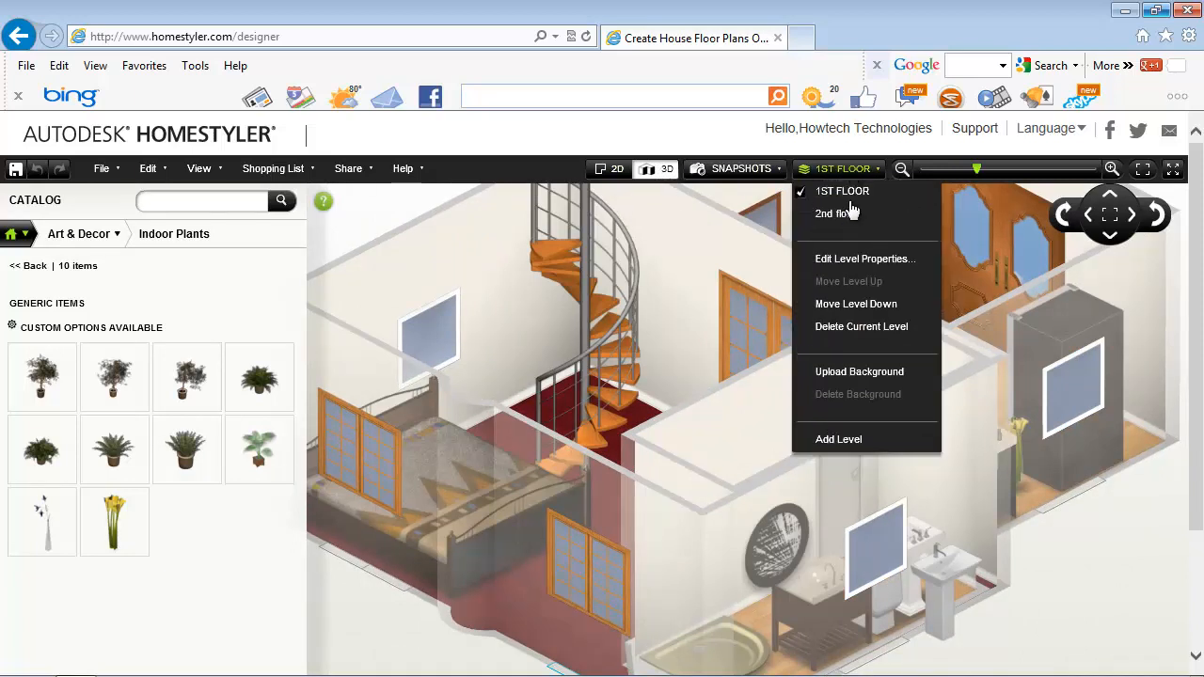
{"action": "left_click", "coordinate": [831, 213]}
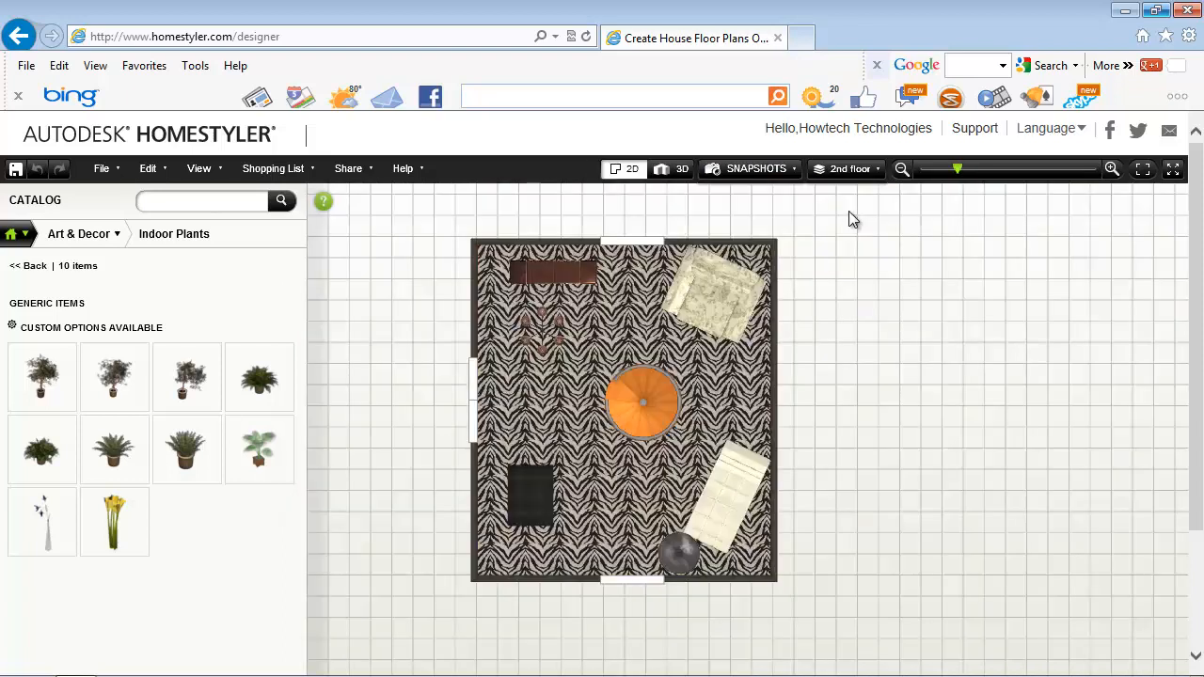
{"action": "left_click", "coordinate": [681, 168]}
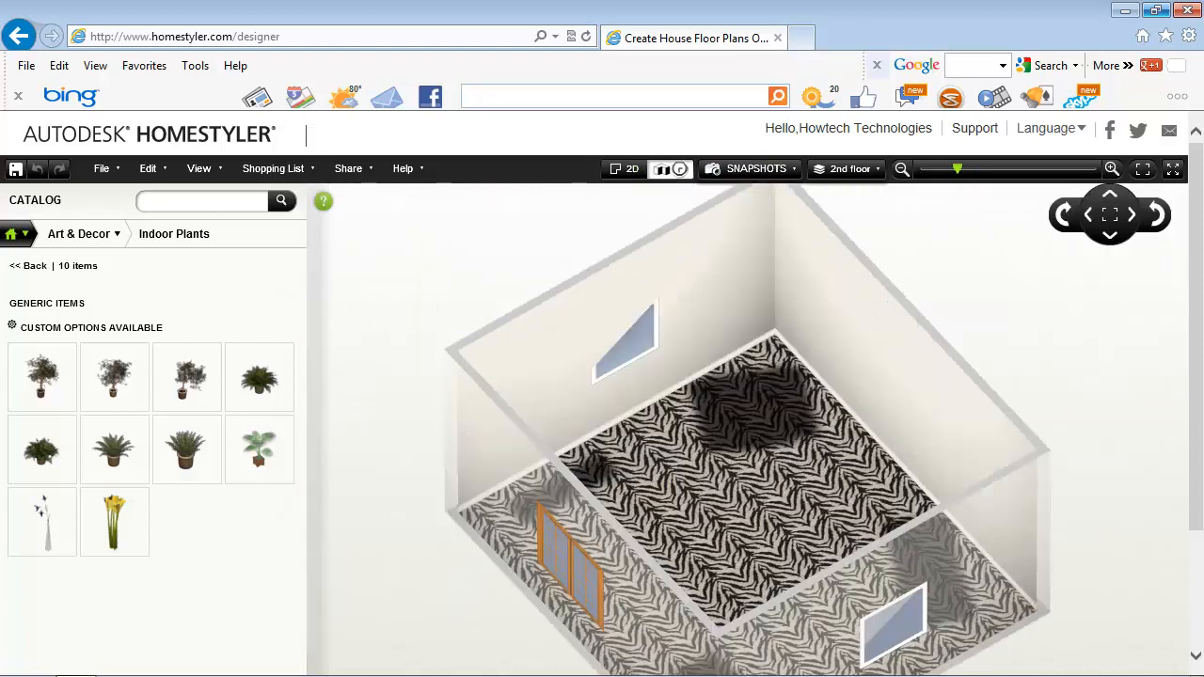
{"action": "left_click", "coordinate": [682, 169]}
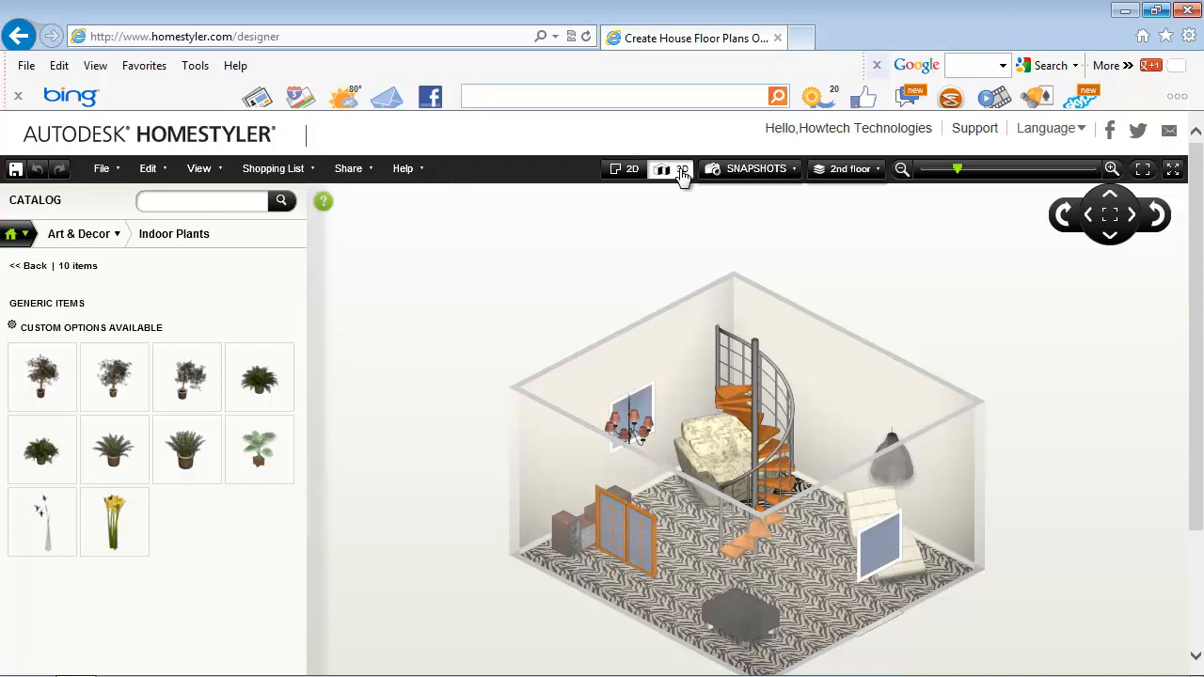
{"action": "left_click", "coordinate": [682, 169]}
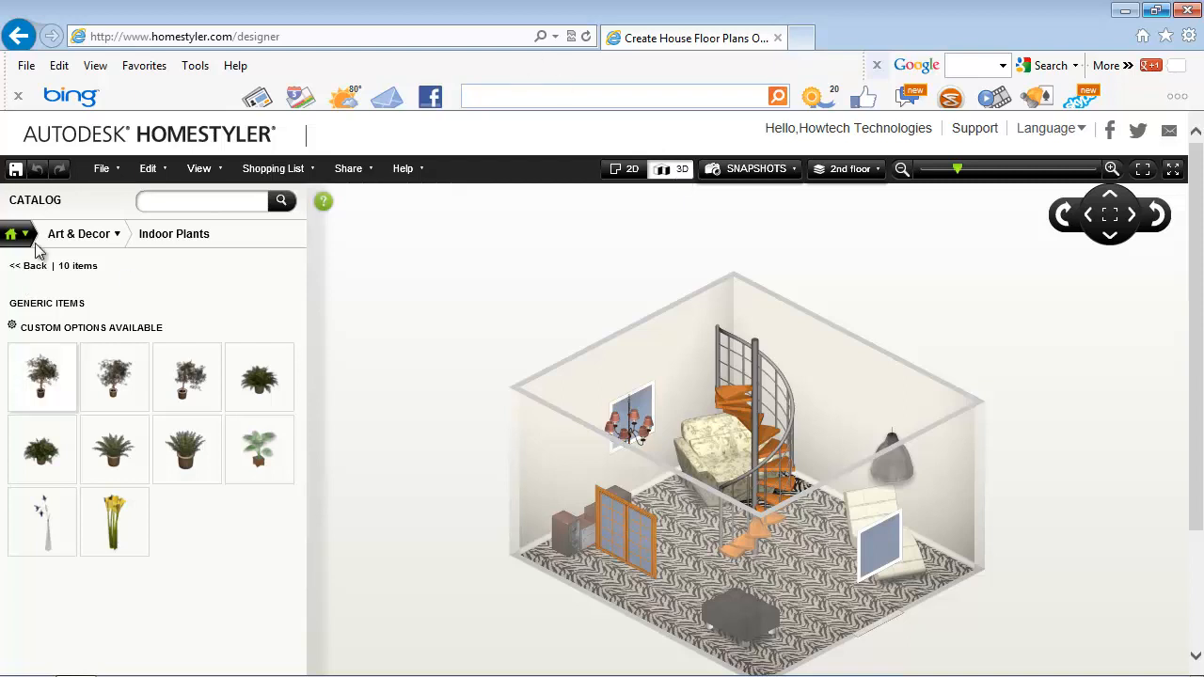
{"action": "left_click", "coordinate": [13, 233]}
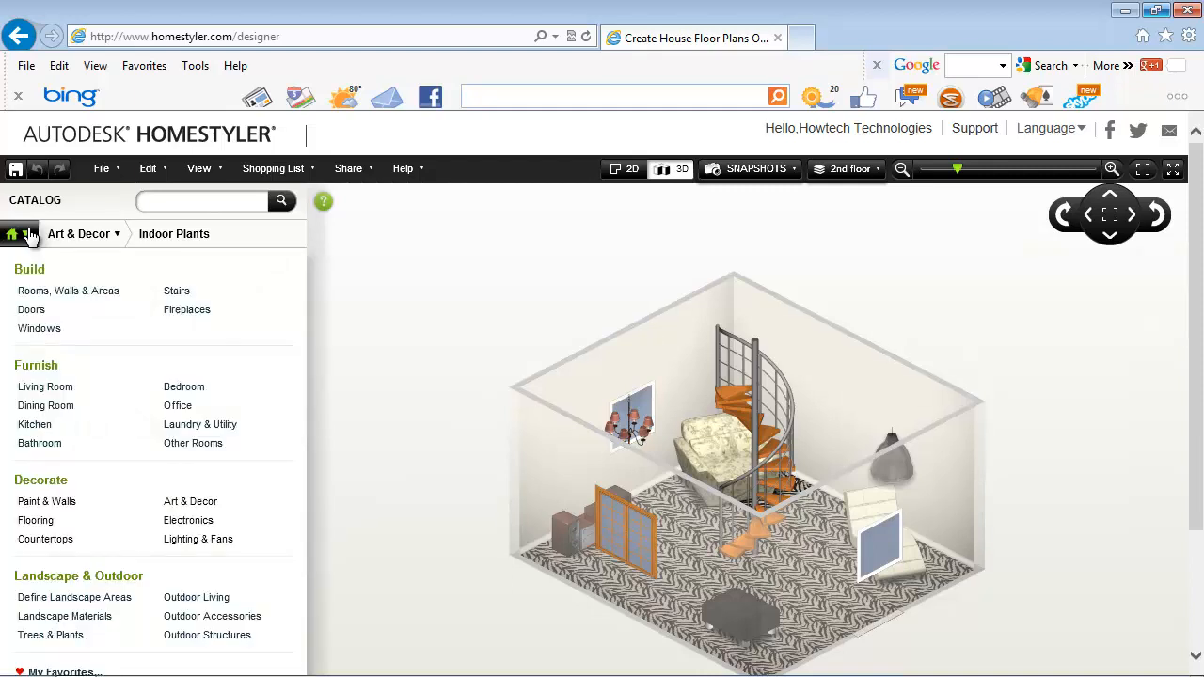
{"action": "mouse_move", "coordinate": [74, 597]}
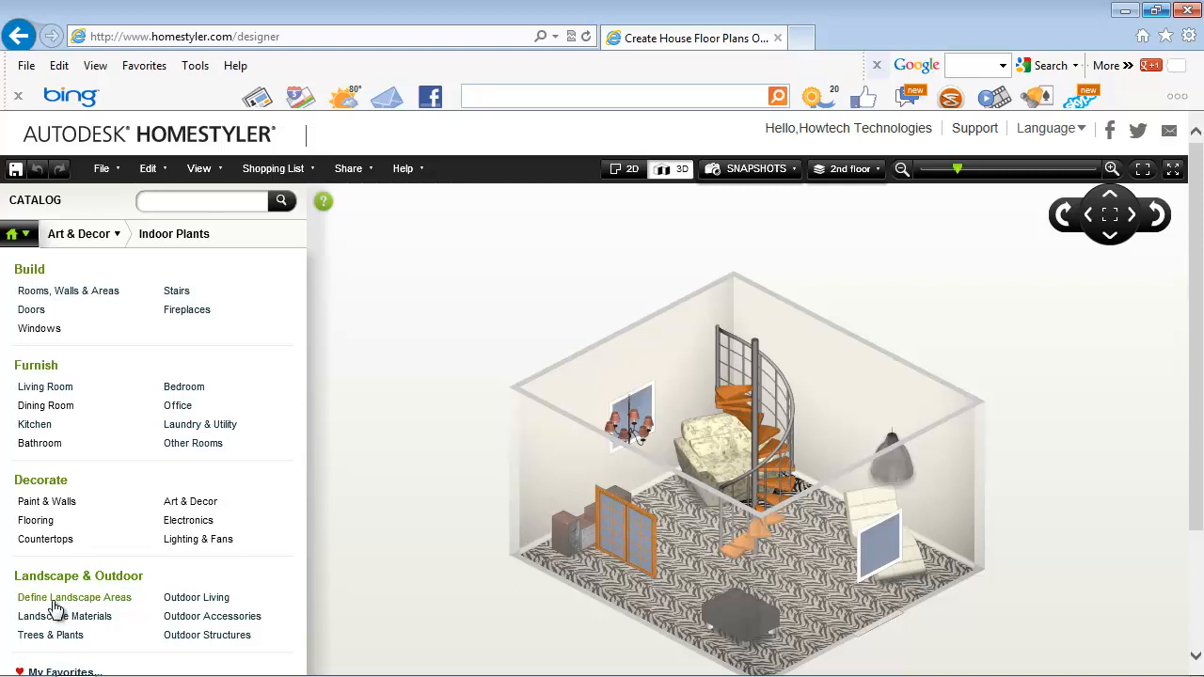
- Outline a grass lawn around the house and a water pool to its left
{"action": "left_click", "coordinate": [73, 598]}
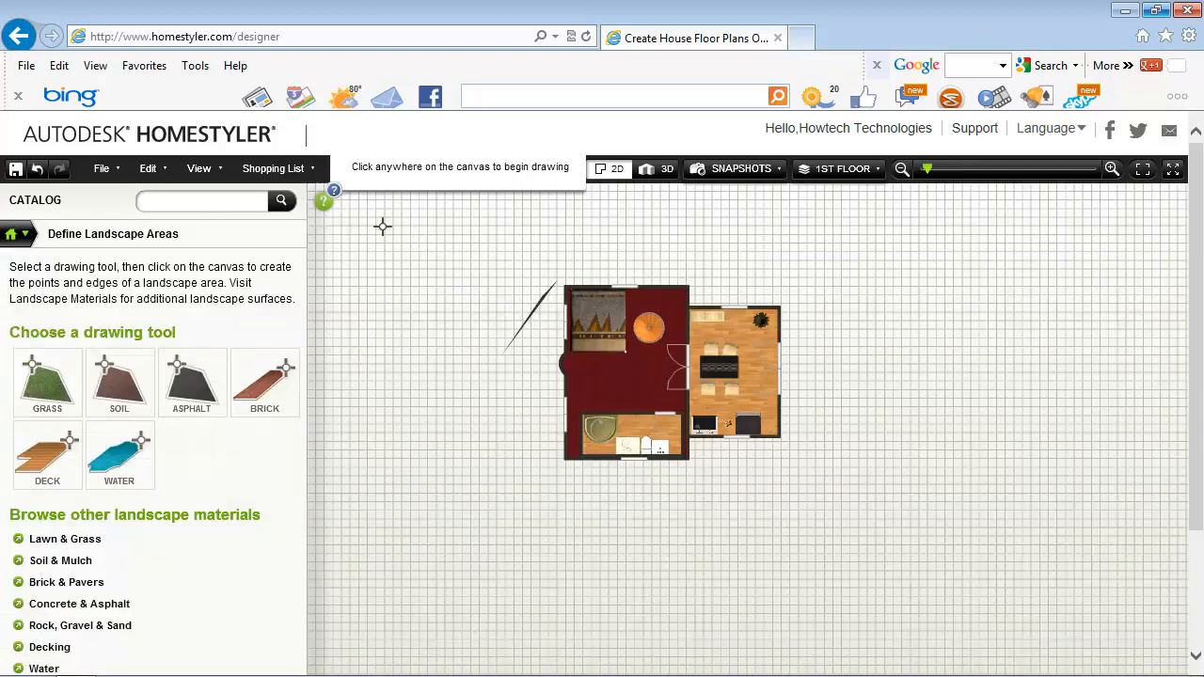
{"action": "left_click", "coordinate": [386, 231]}
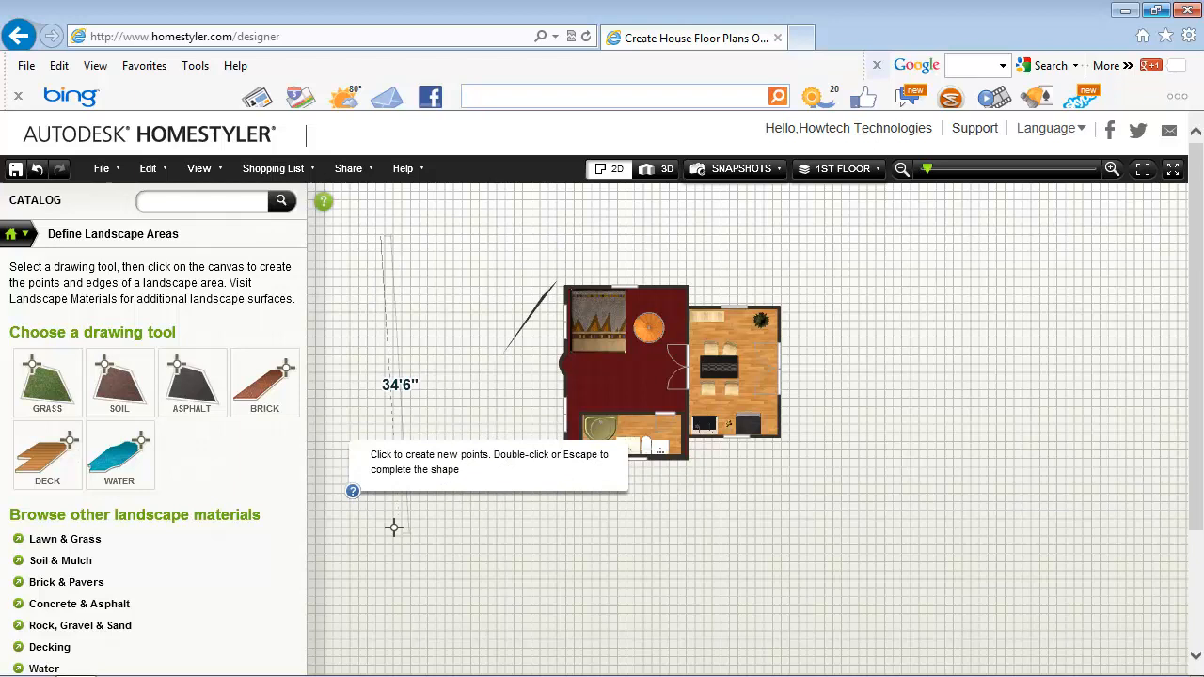
{"action": "double_click", "coordinate": [983, 218]}
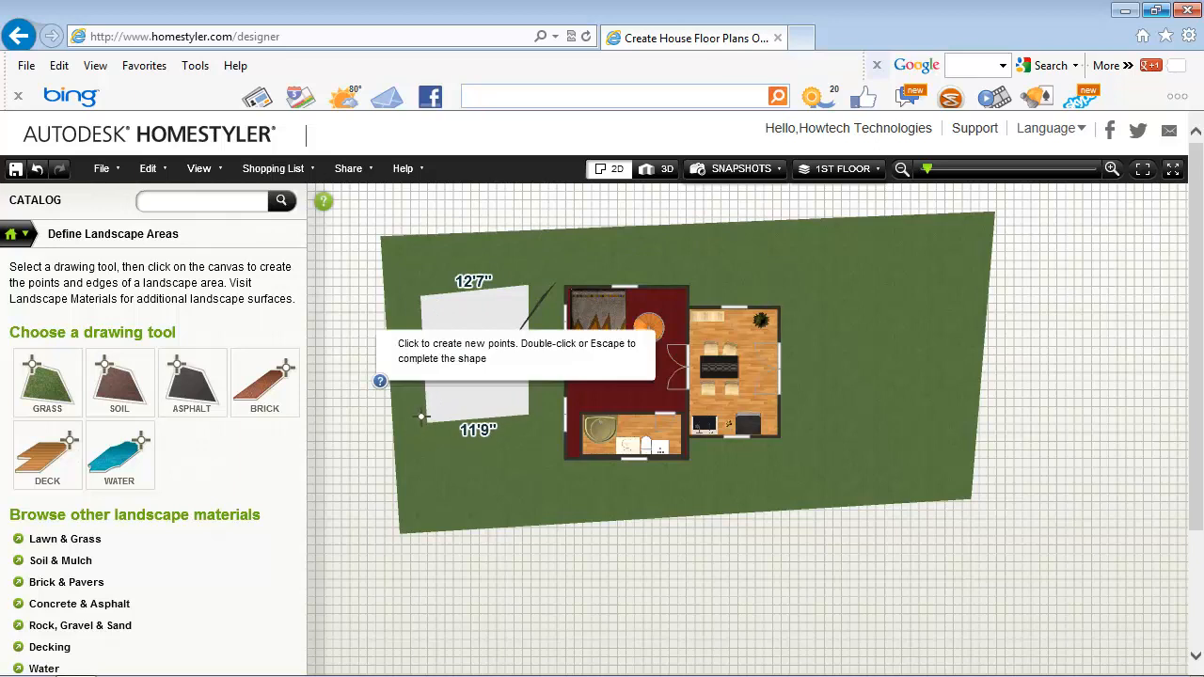
{"action": "left_click", "coordinate": [66, 582]}
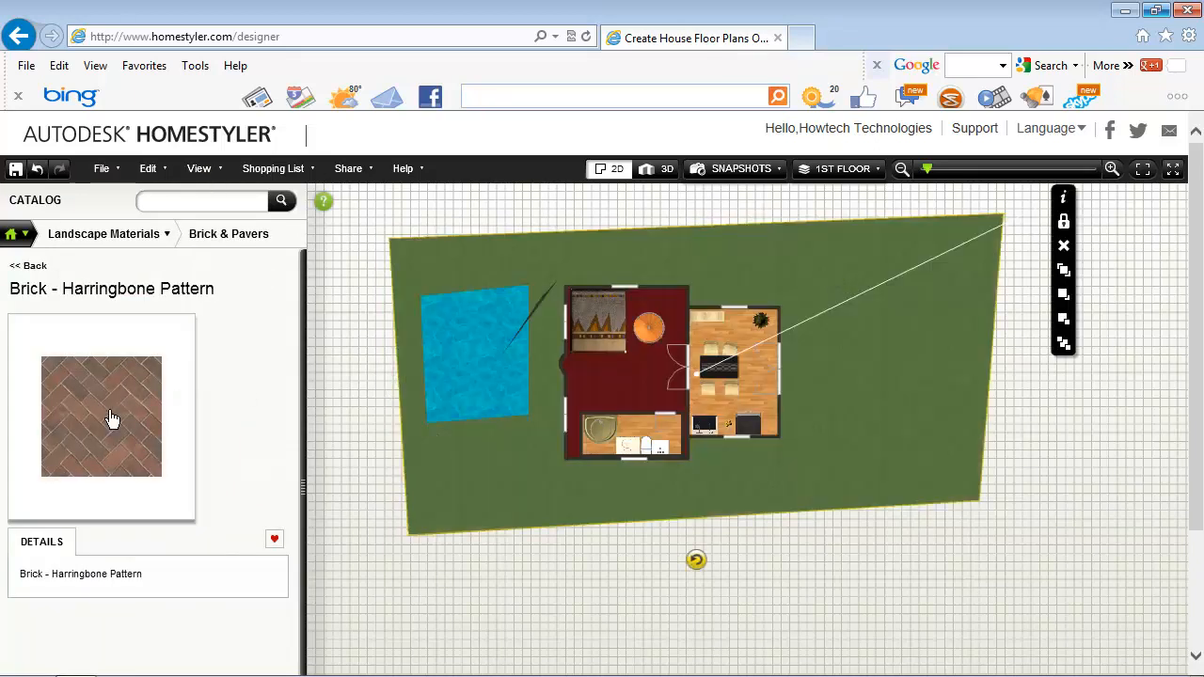
- Add Betulus Hedge and White Fir Tree Young to the lawn, then view the property in 3D
{"action": "left_click", "coordinate": [13, 233]}
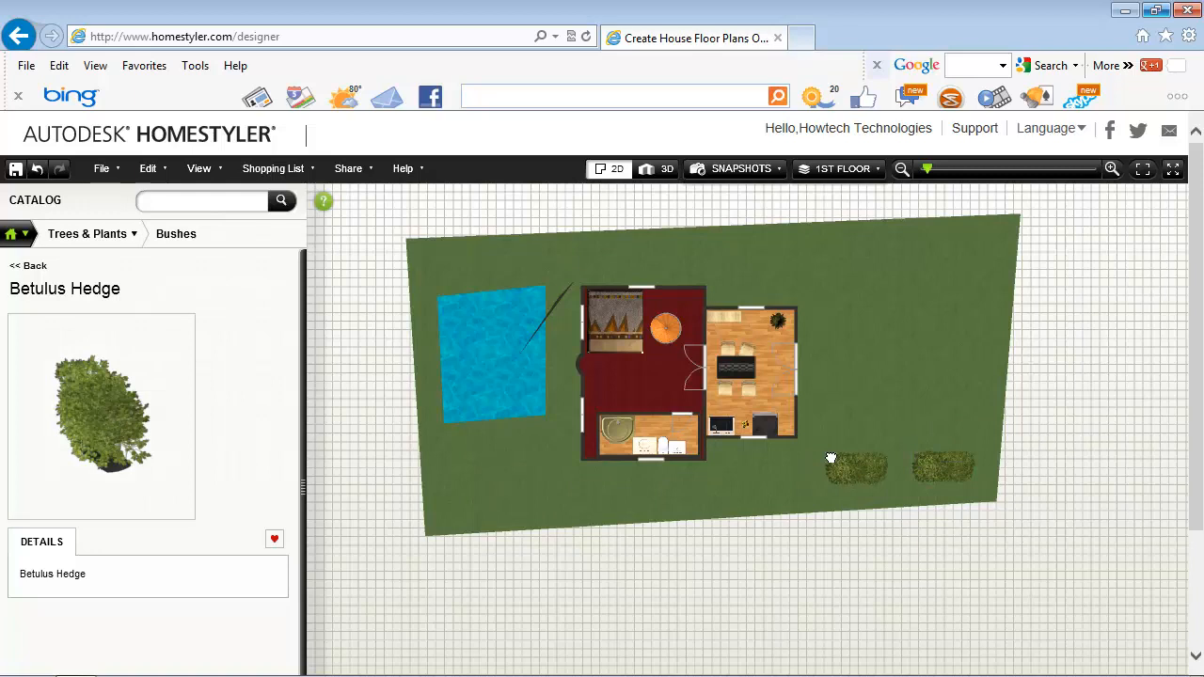
{"action": "left_click", "coordinate": [28, 265]}
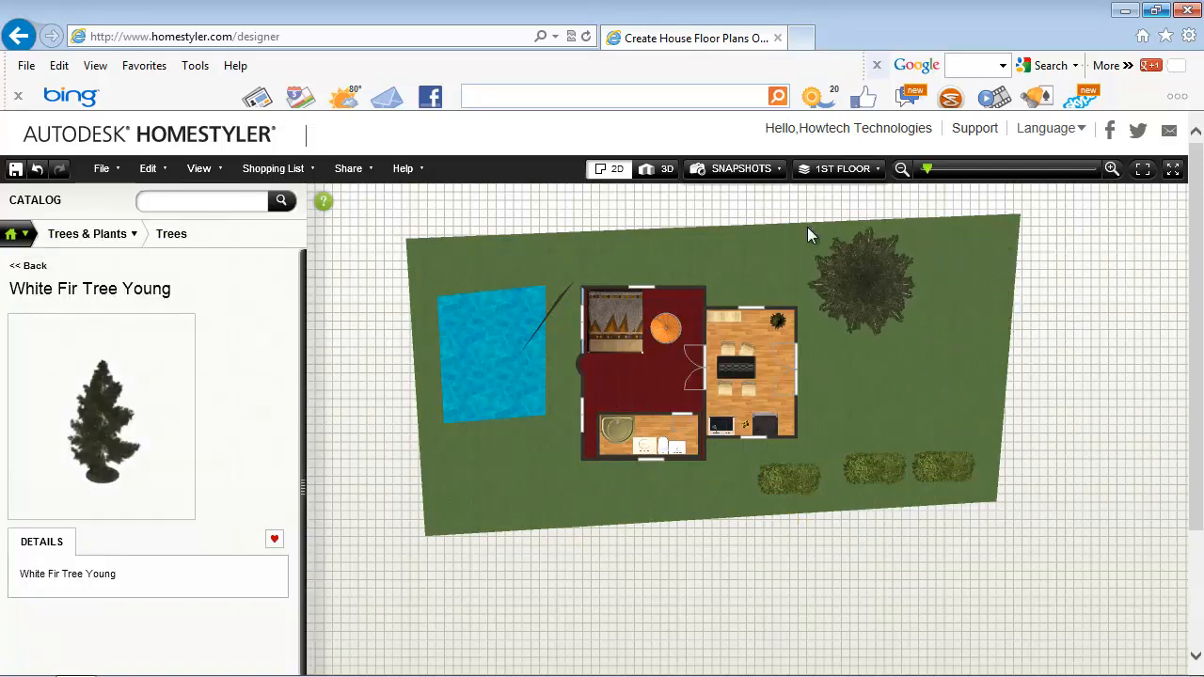
{"action": "mouse_move", "coordinate": [164, 426]}
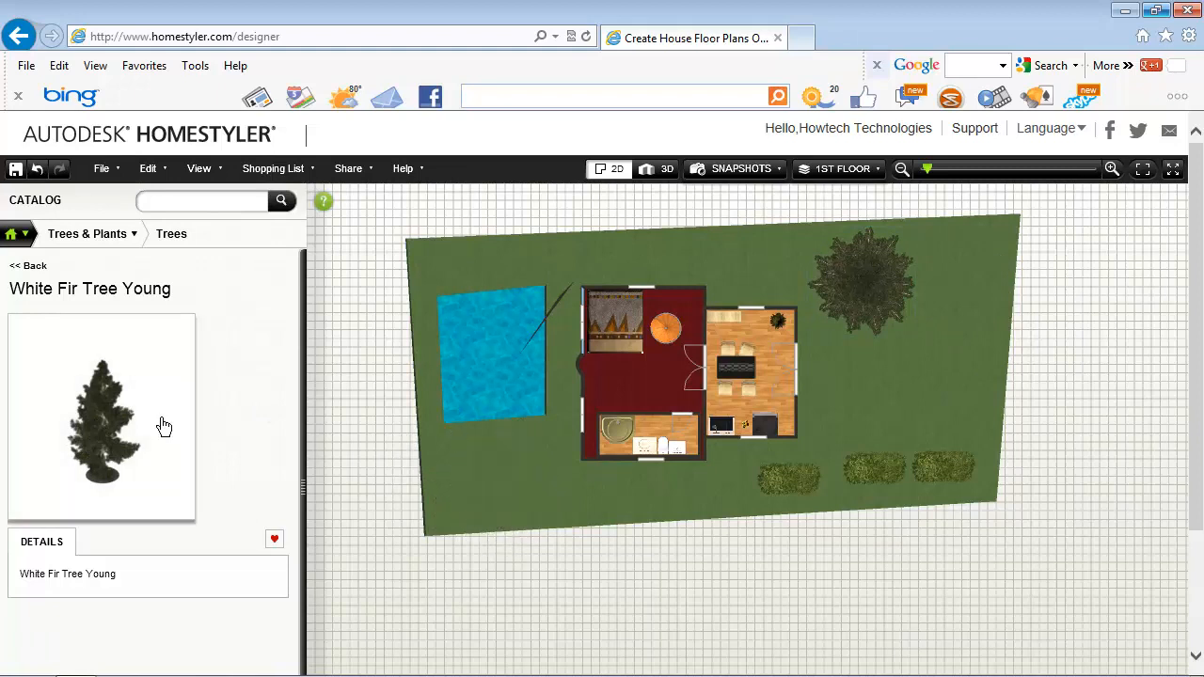
{"action": "left_click", "coordinate": [667, 168]}
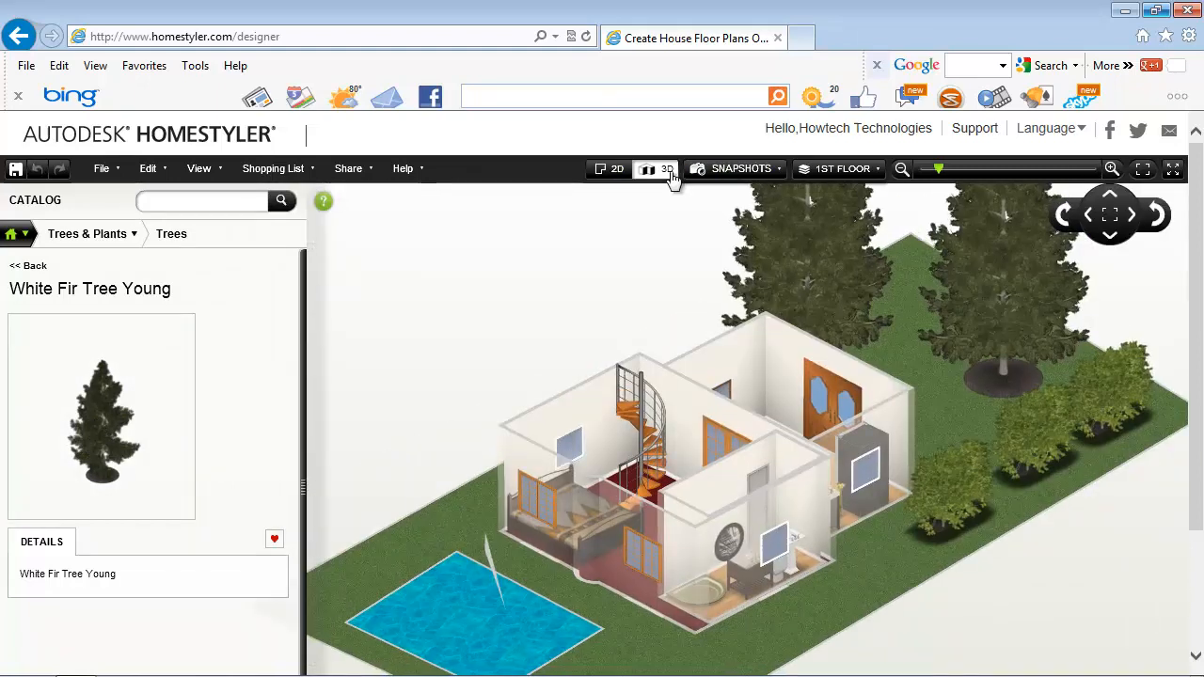